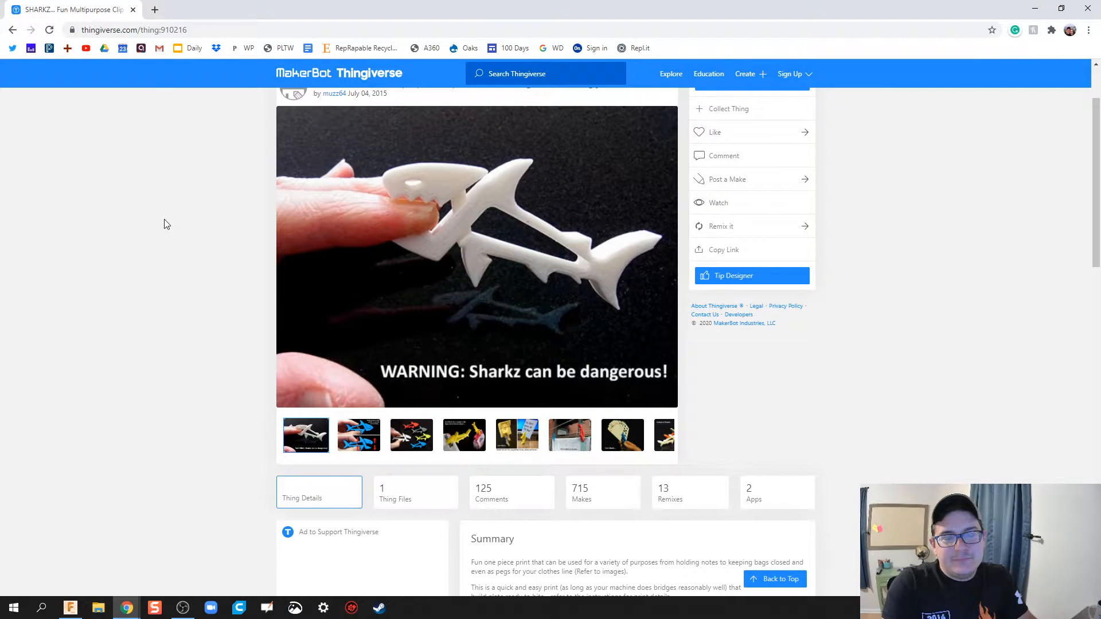
mouse_move(244, 406)
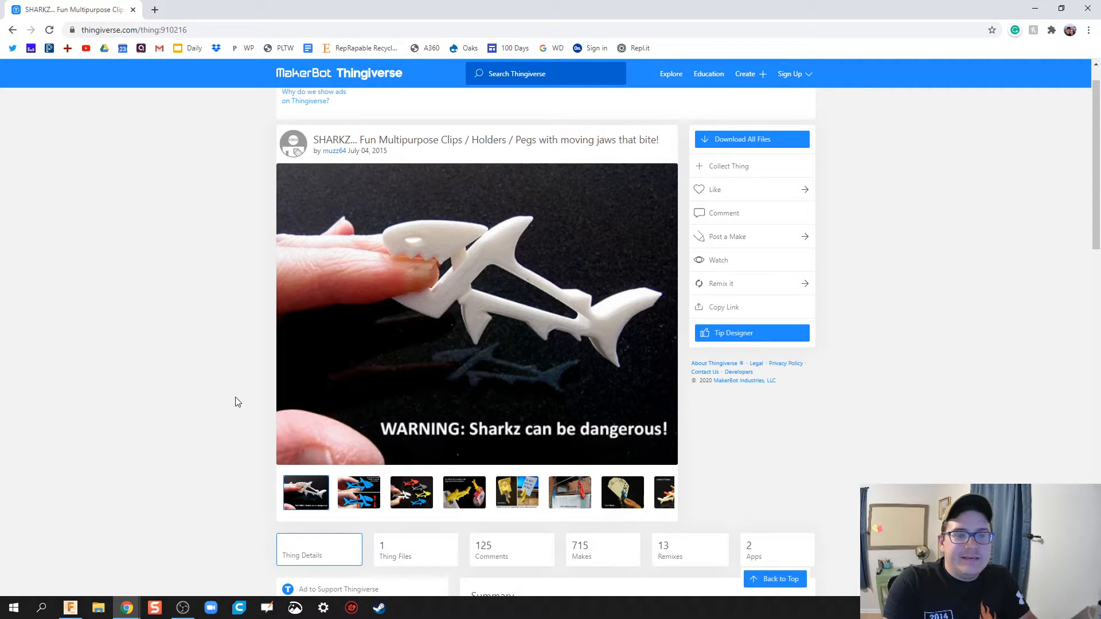
mouse_move(261, 364)
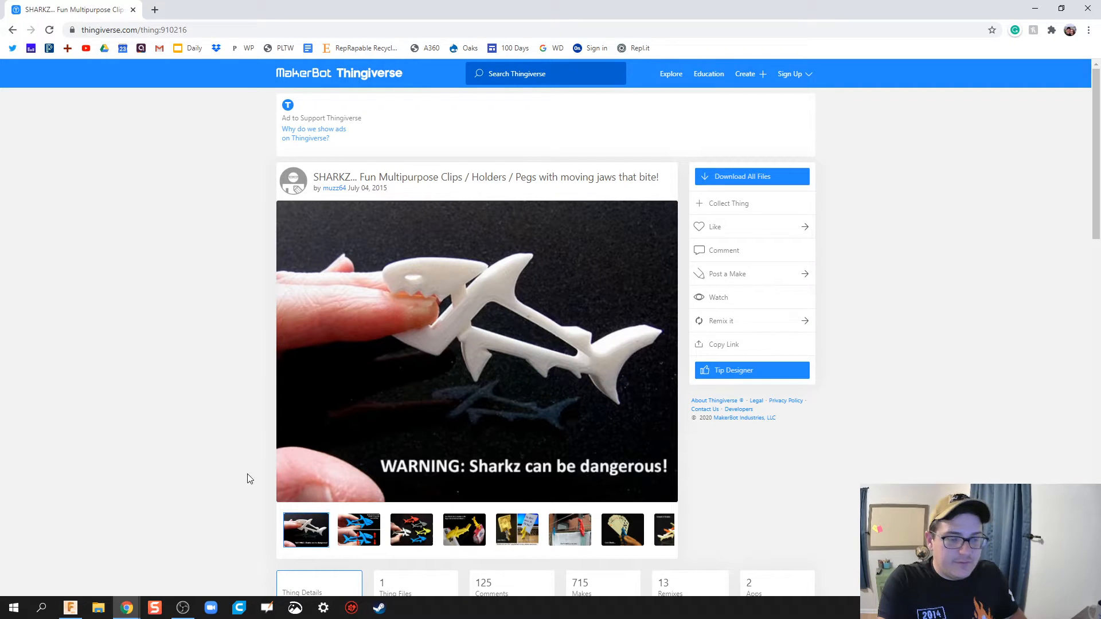
- Switch from the Thingiverse page to the Fusion 360 window with the rendered shark
key("alt+tab")
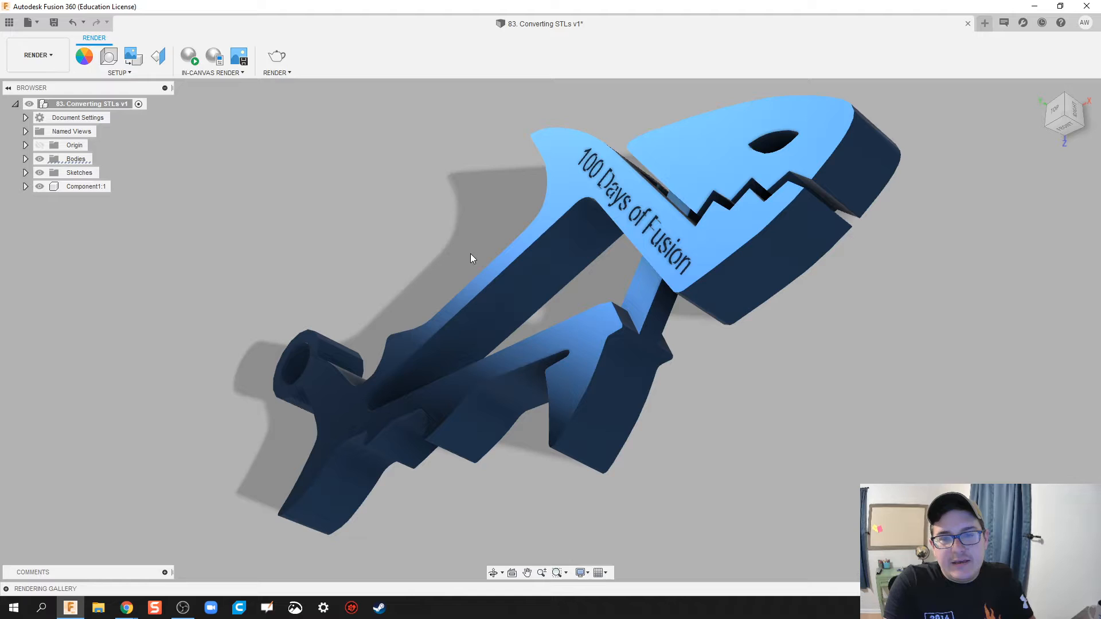
- Switch to the Design workspace and orbit to inspect the triangulated shark mesh
left_click(37, 55)
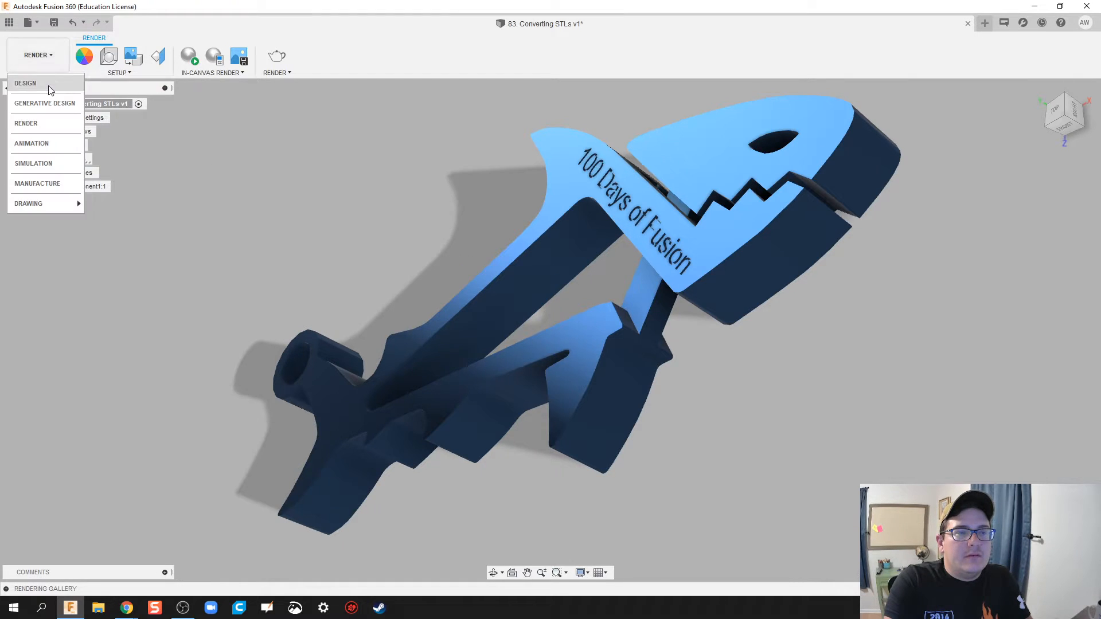
left_click(25, 82)
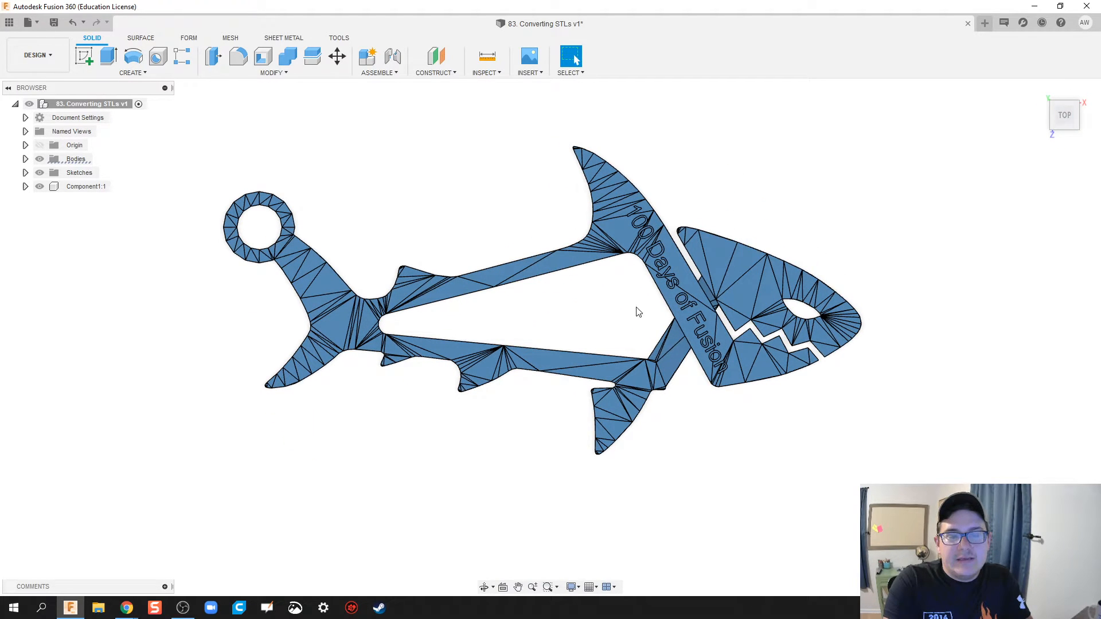
mouse_move(592, 313)
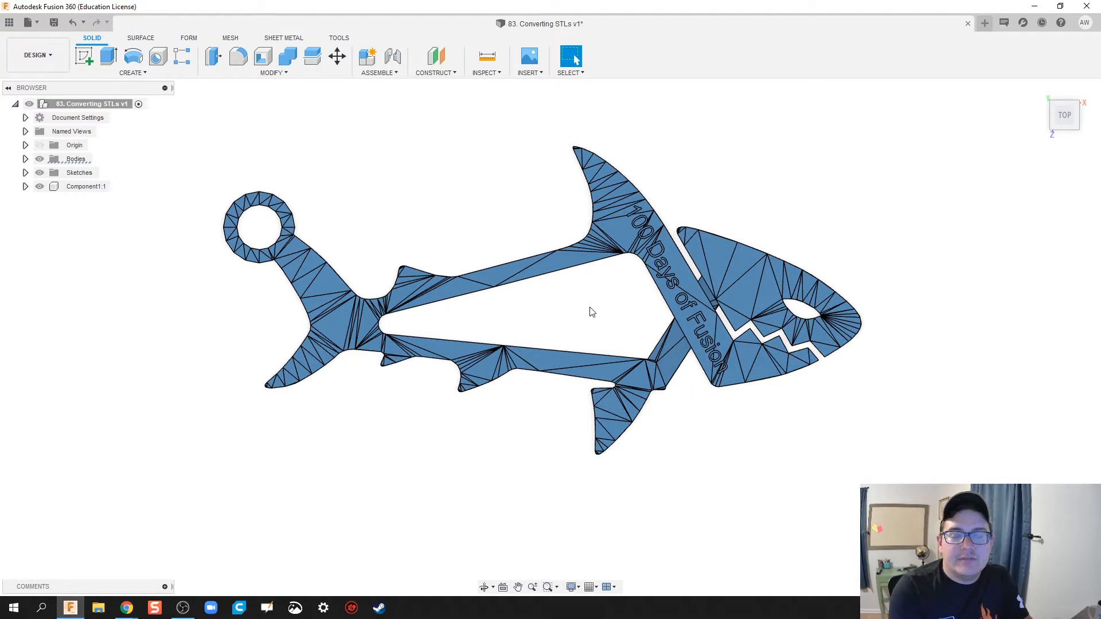
mouse_move(547, 301)
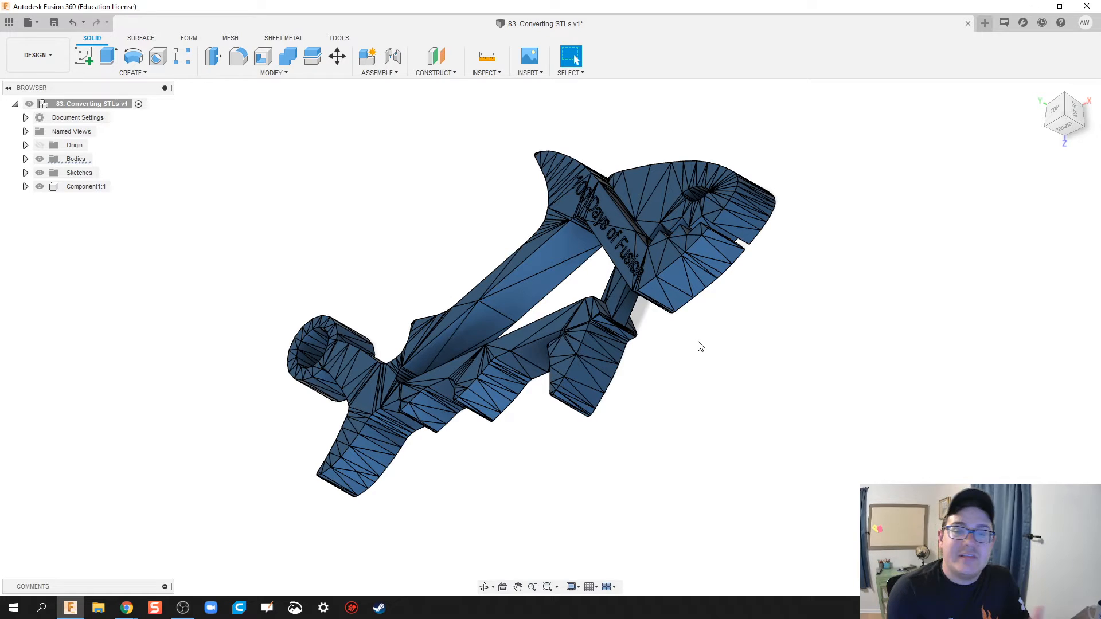
mouse_move(717, 373)
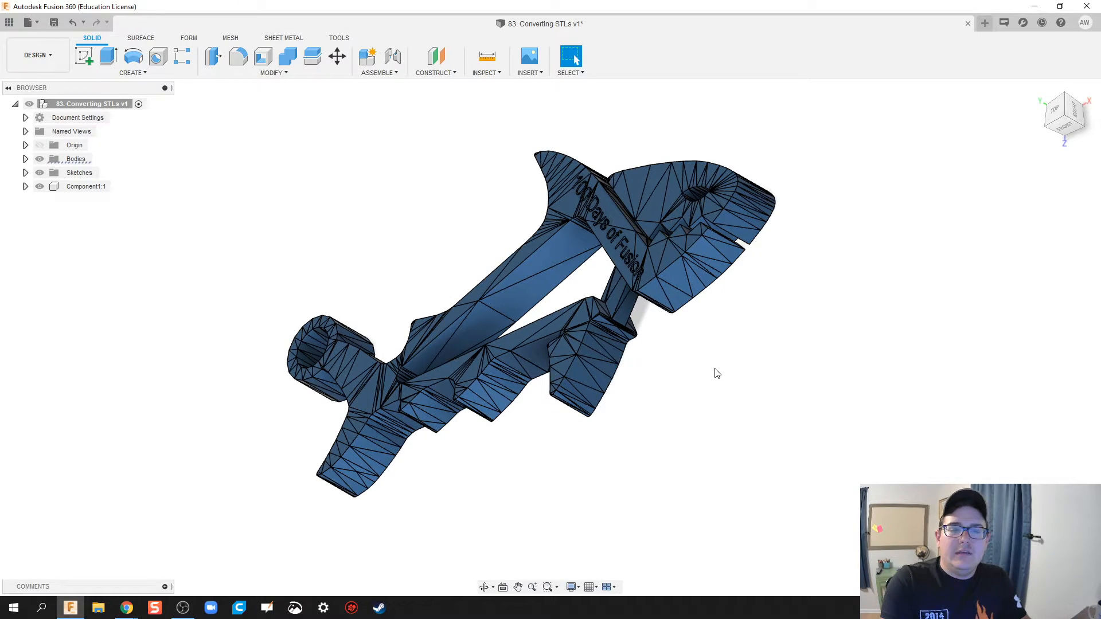
left_click_drag(717, 372, 457, 283)
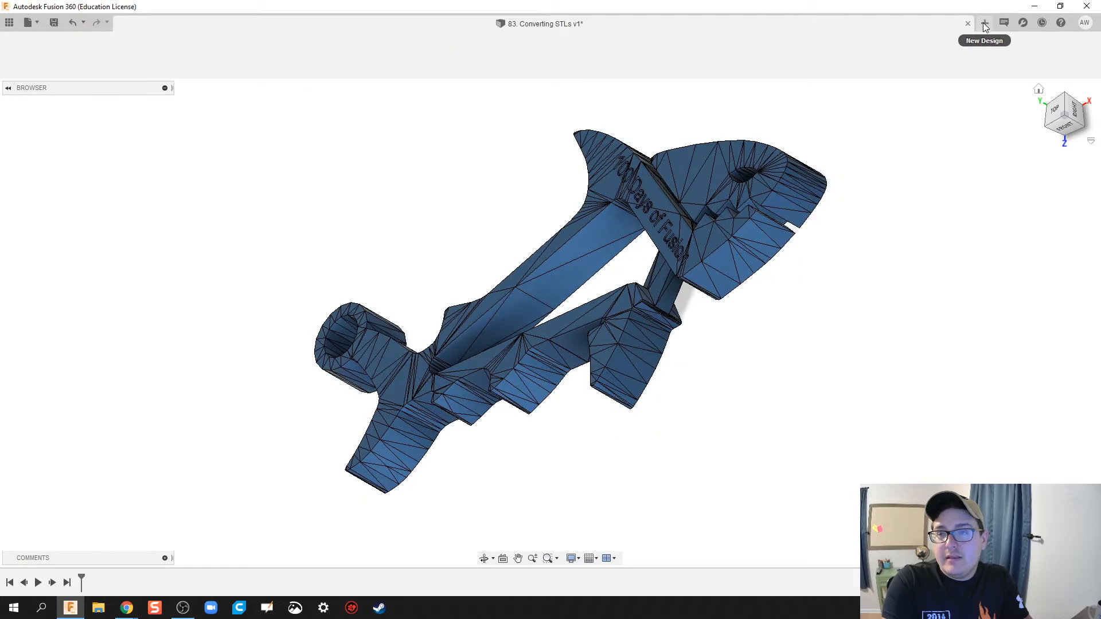
- Start a new blank Untitled design and bring up the account menu
left_click(983, 22)
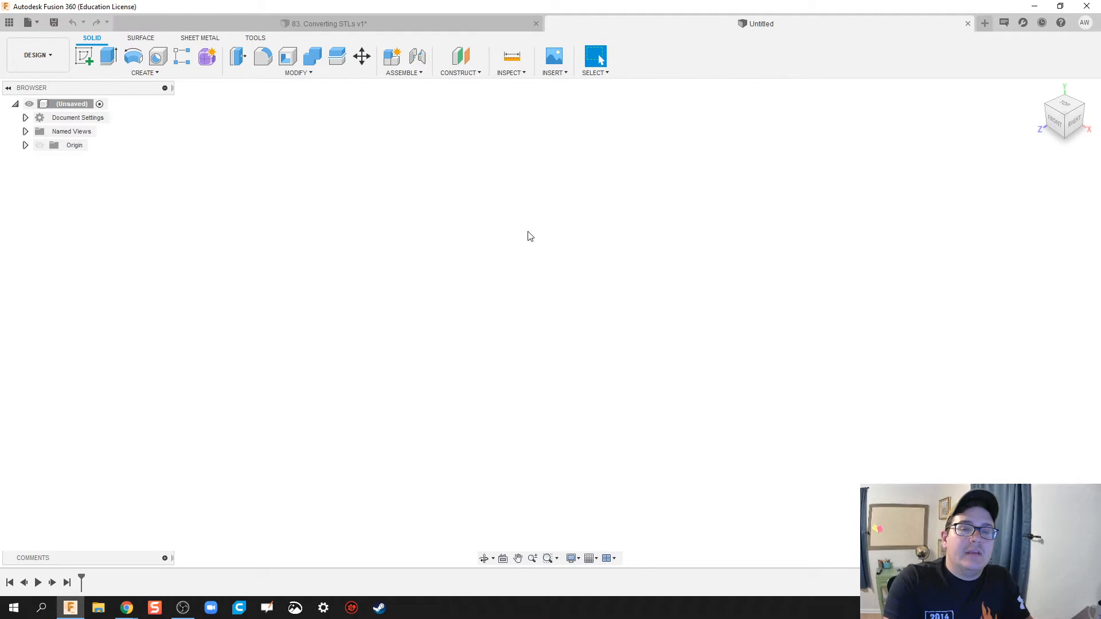
mouse_move(549, 109)
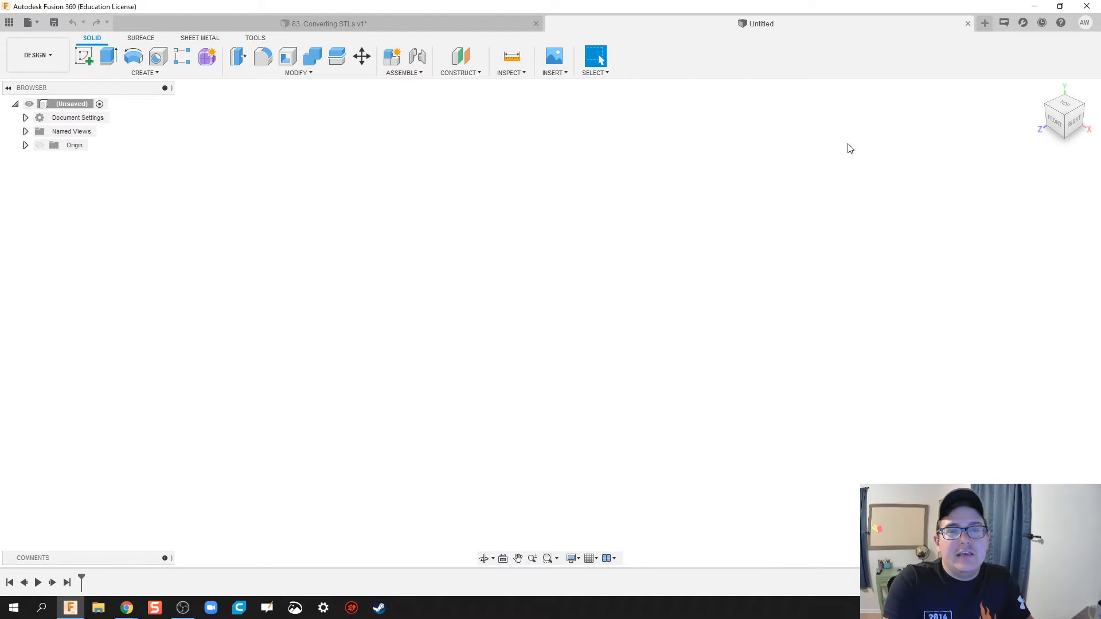
mouse_move(515, 182)
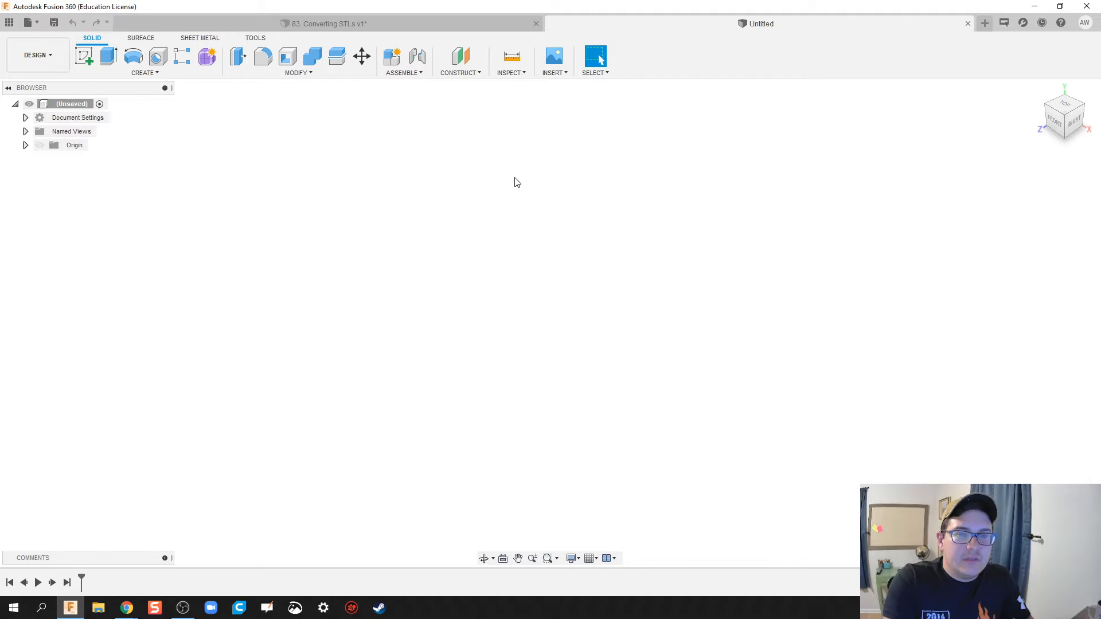
left_click(1083, 23)
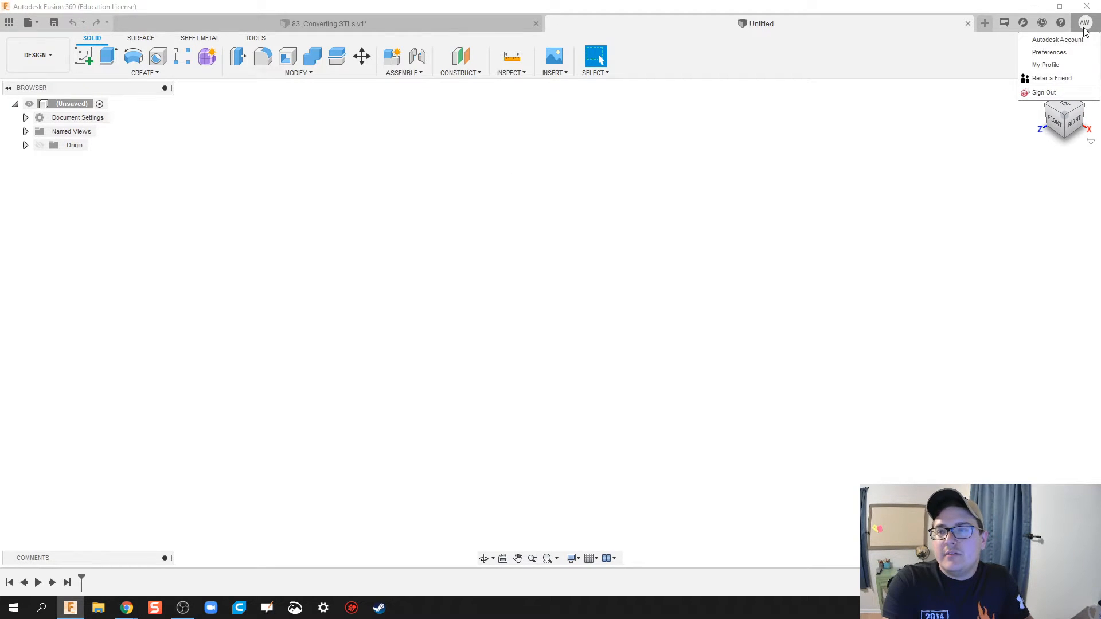
- Confirm Mesh Workspace is enabled under Preview Features in Preferences
left_click(442, 281)
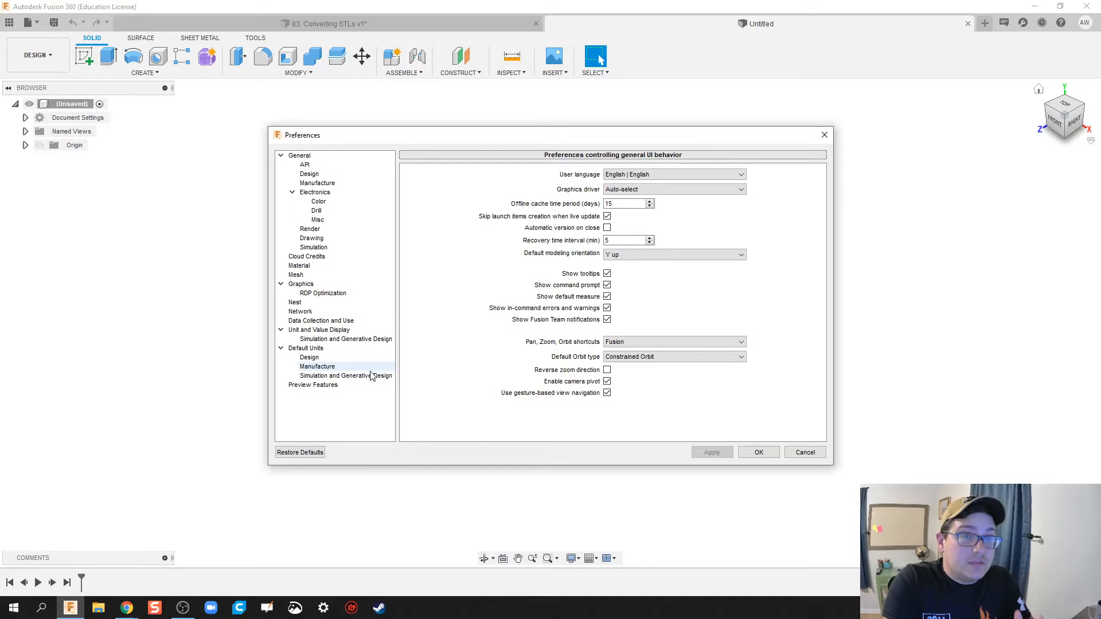
left_click(313, 384)
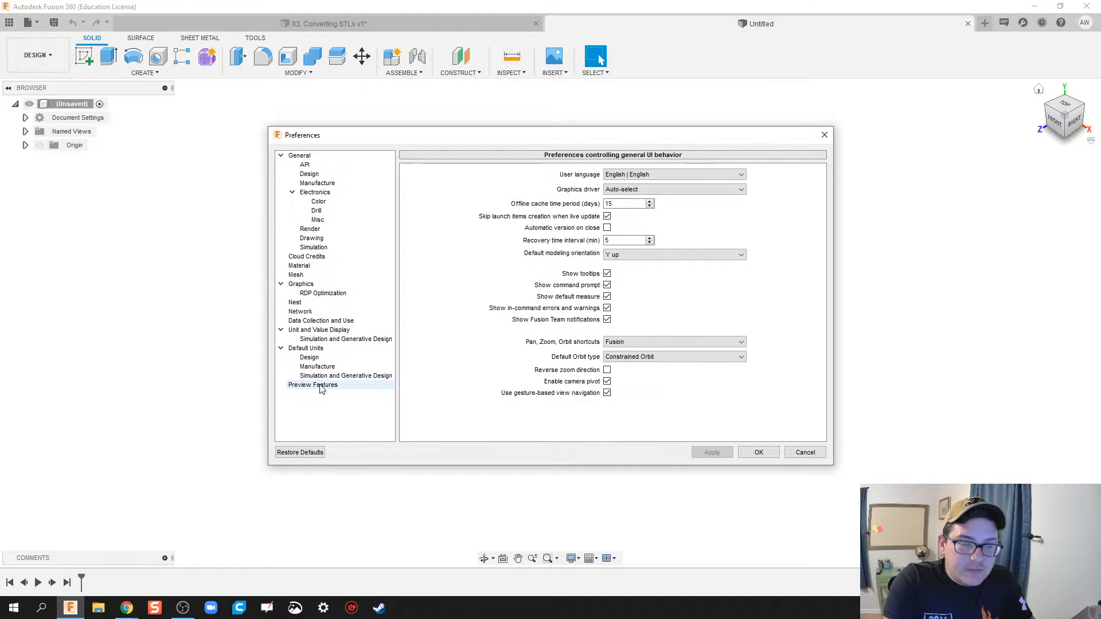
left_click(313, 384)
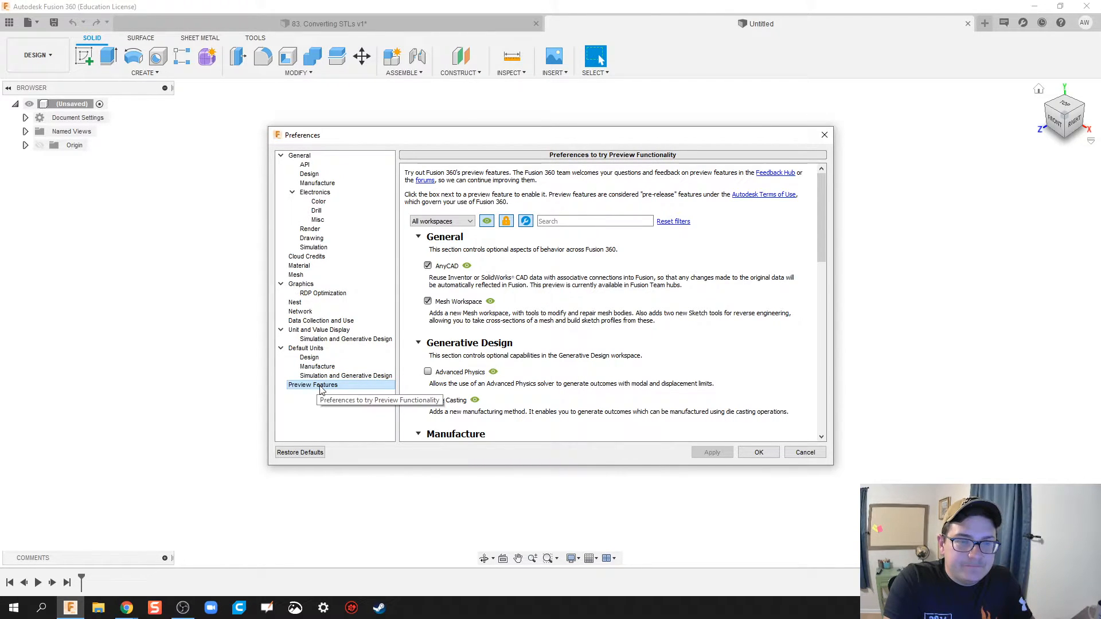
mouse_move(495, 314)
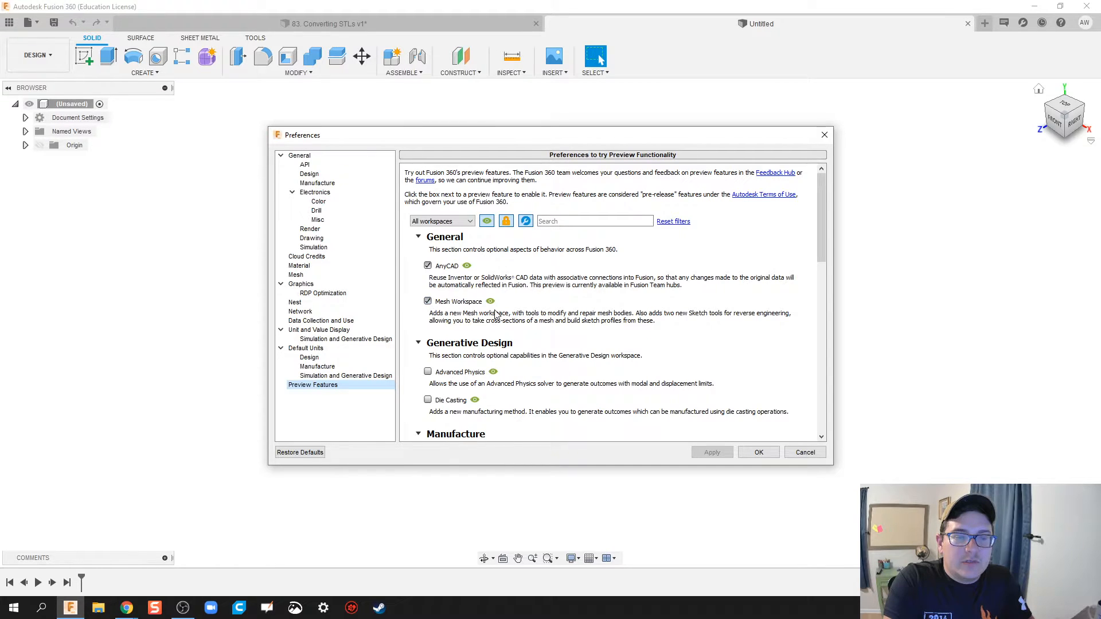
mouse_move(638, 426)
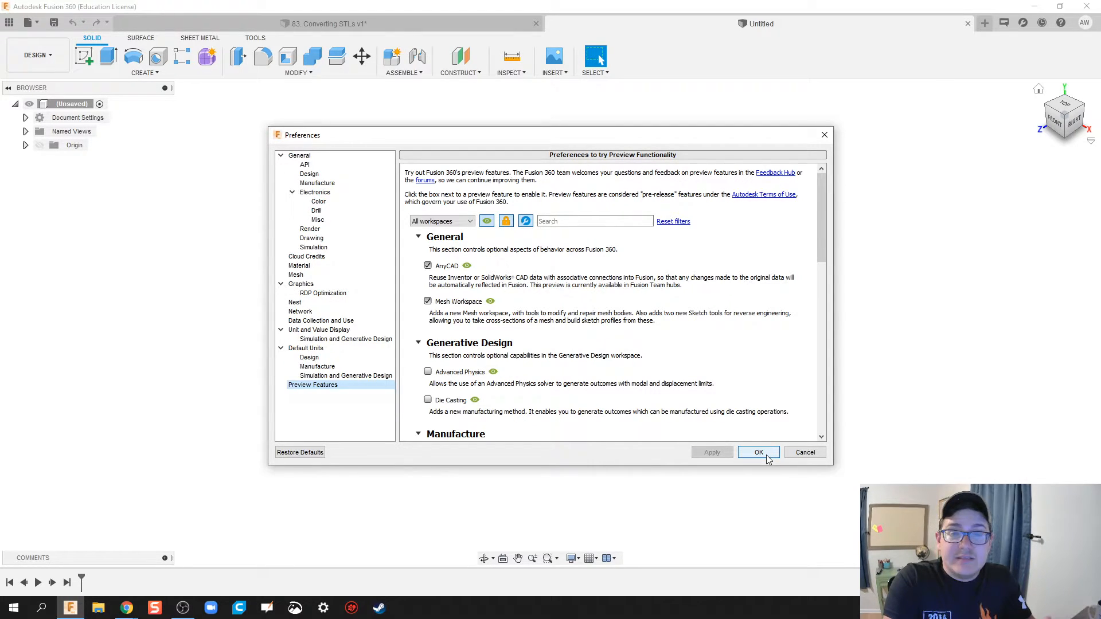
left_click(758, 452)
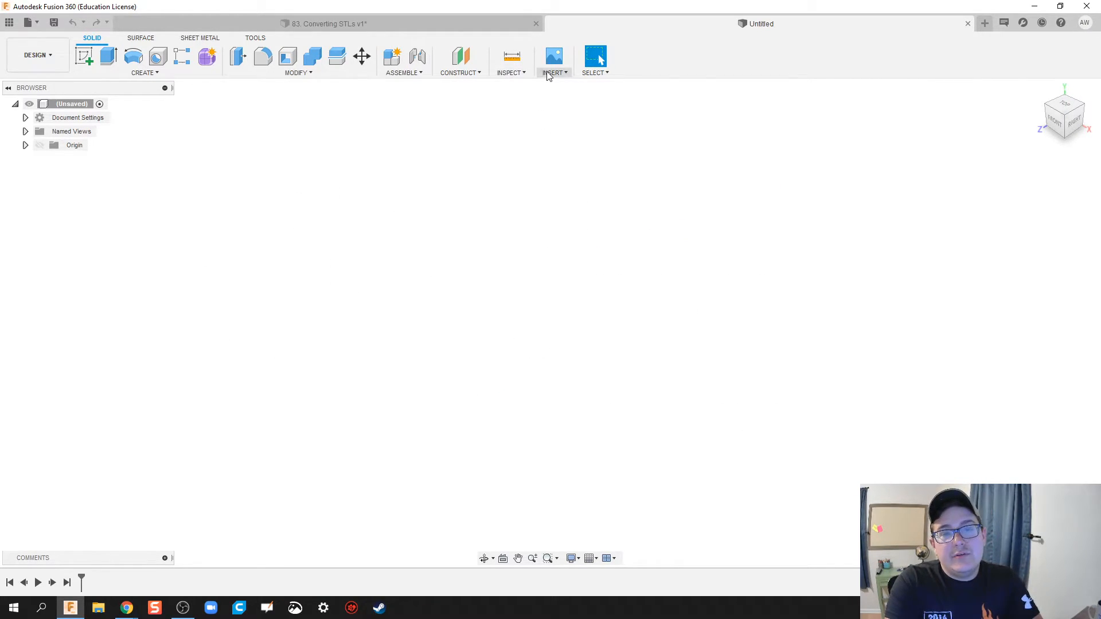
- Insert the sharkz_keychain STL as a mesh into the new design
left_click(554, 62)
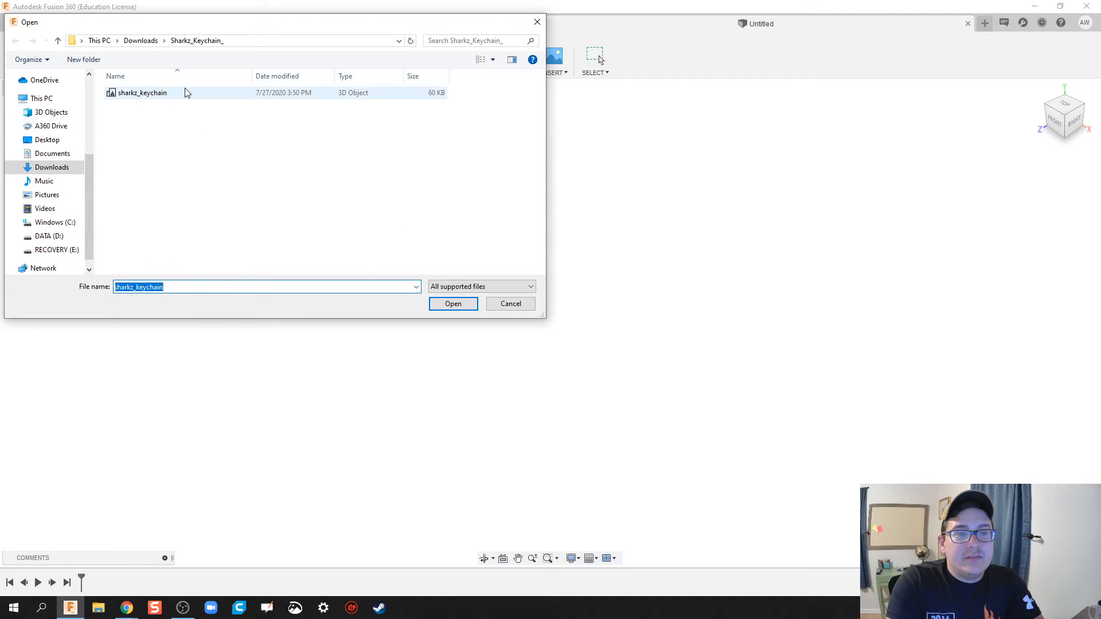
left_click(142, 92)
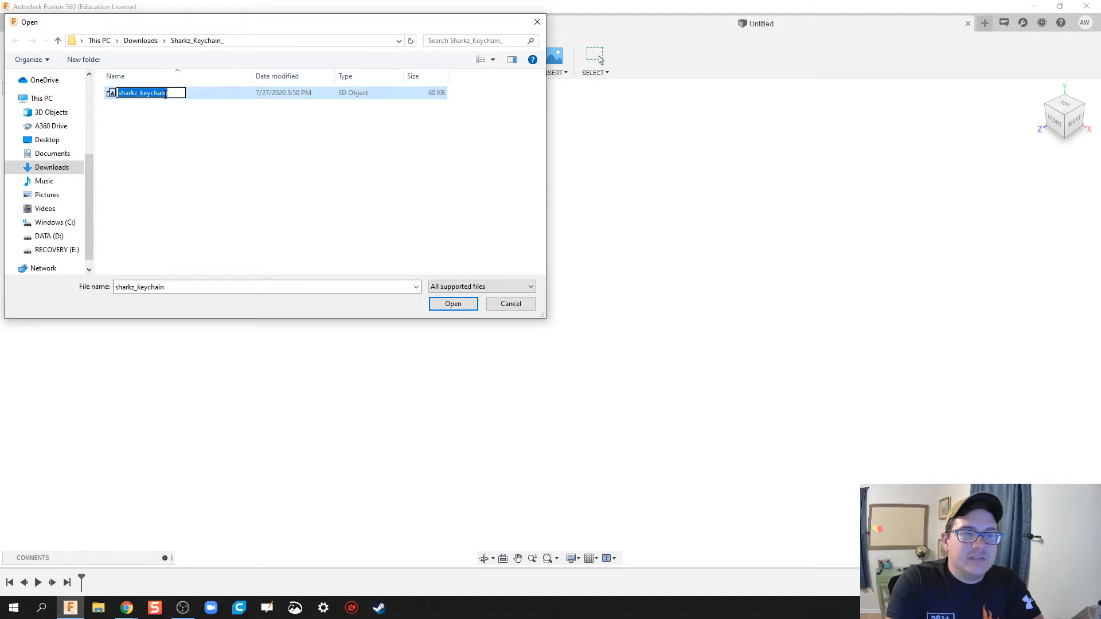
left_click(453, 303)
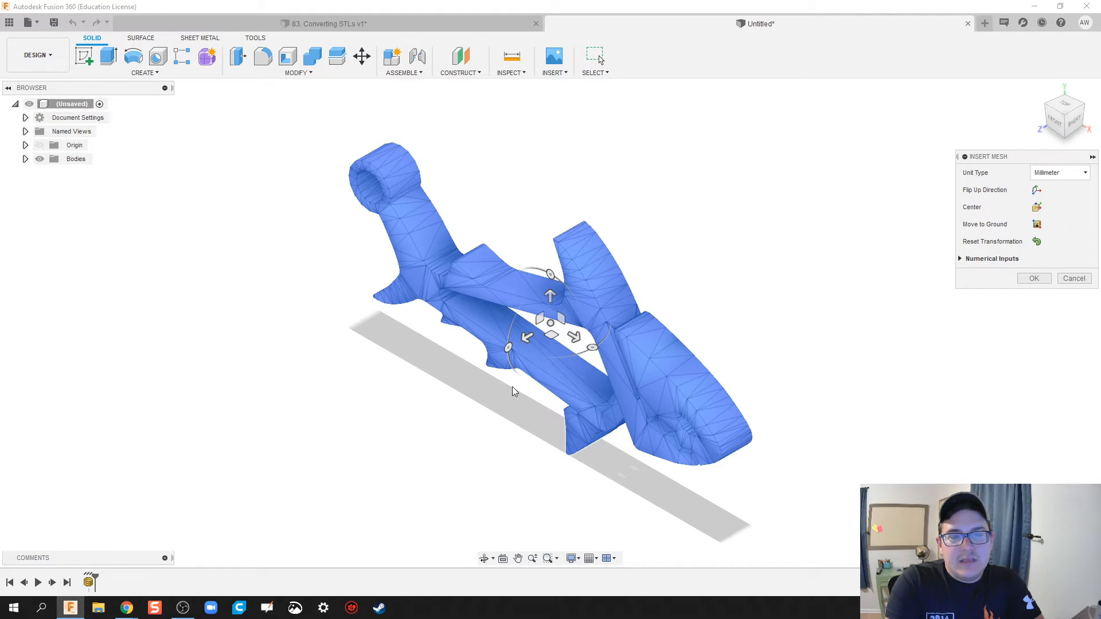
mouse_move(432, 362)
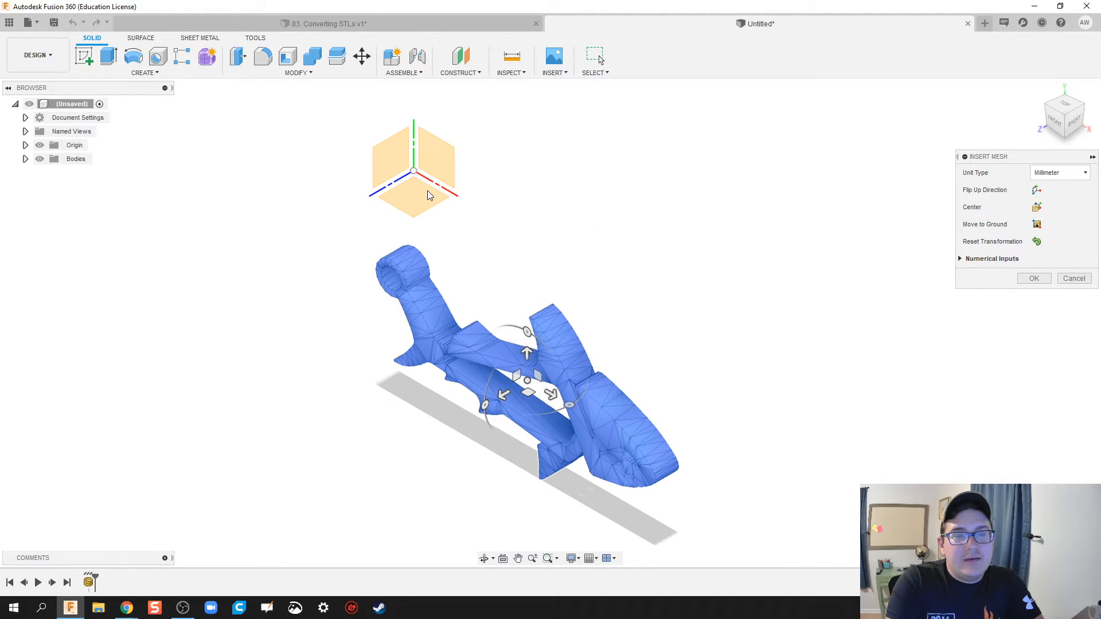
mouse_move(410, 165)
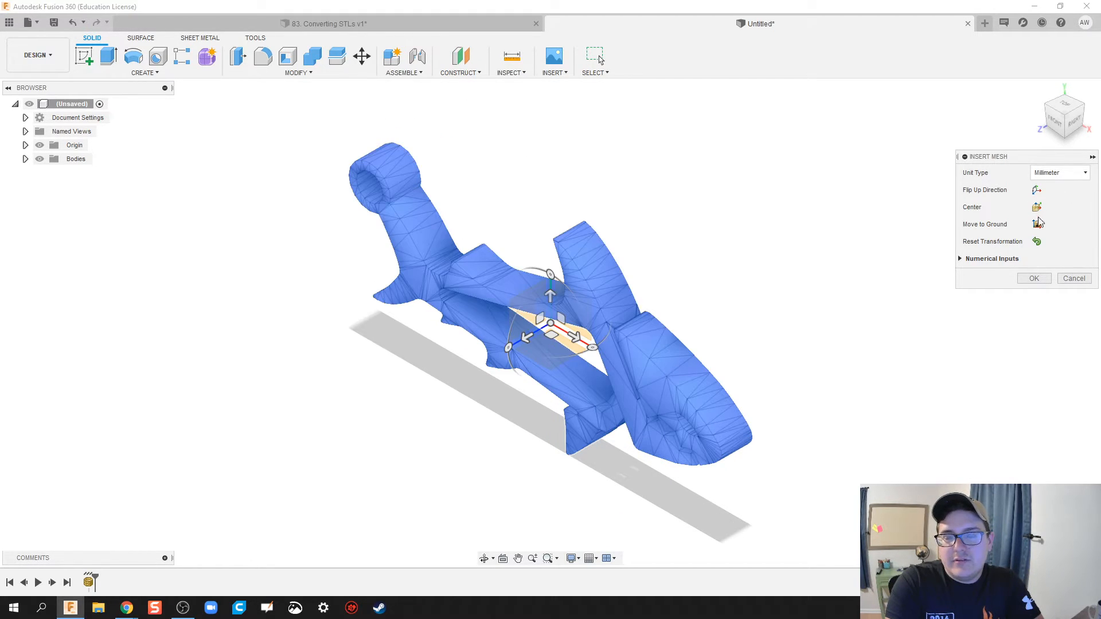
- Centre the shark mesh on the origin, set its units to inches and confirm insertion
left_click(1038, 224)
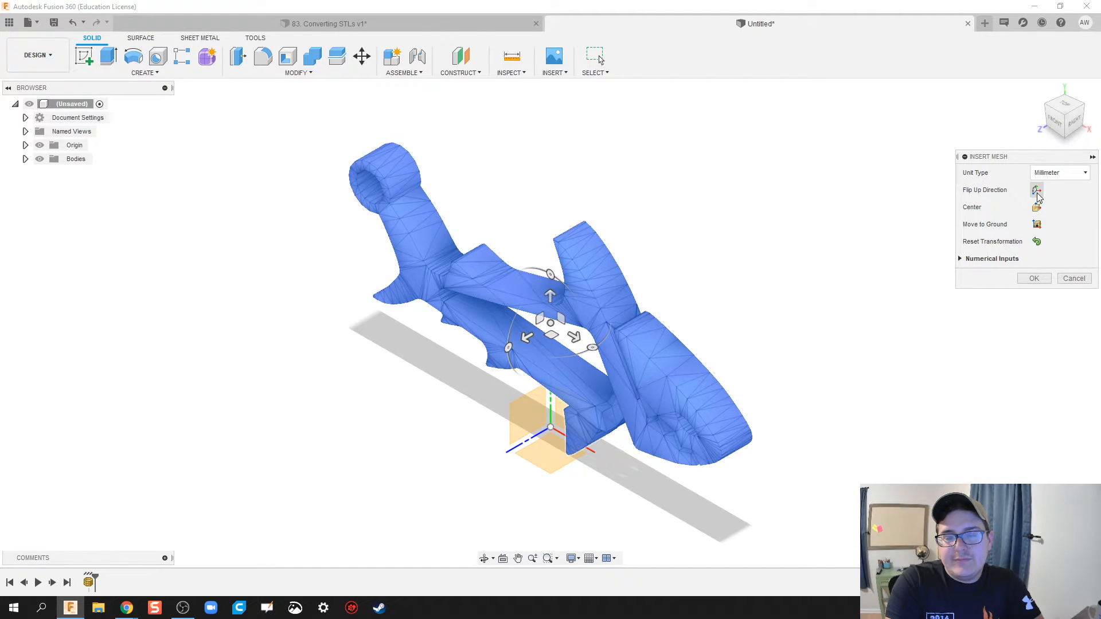
left_click(1035, 190)
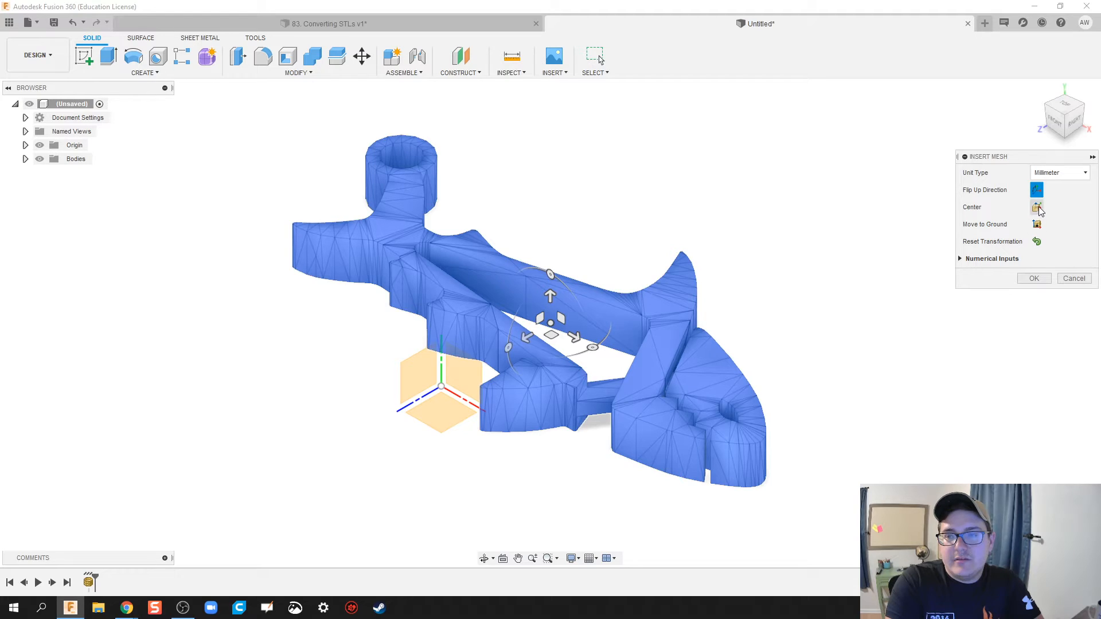
left_click(1037, 206)
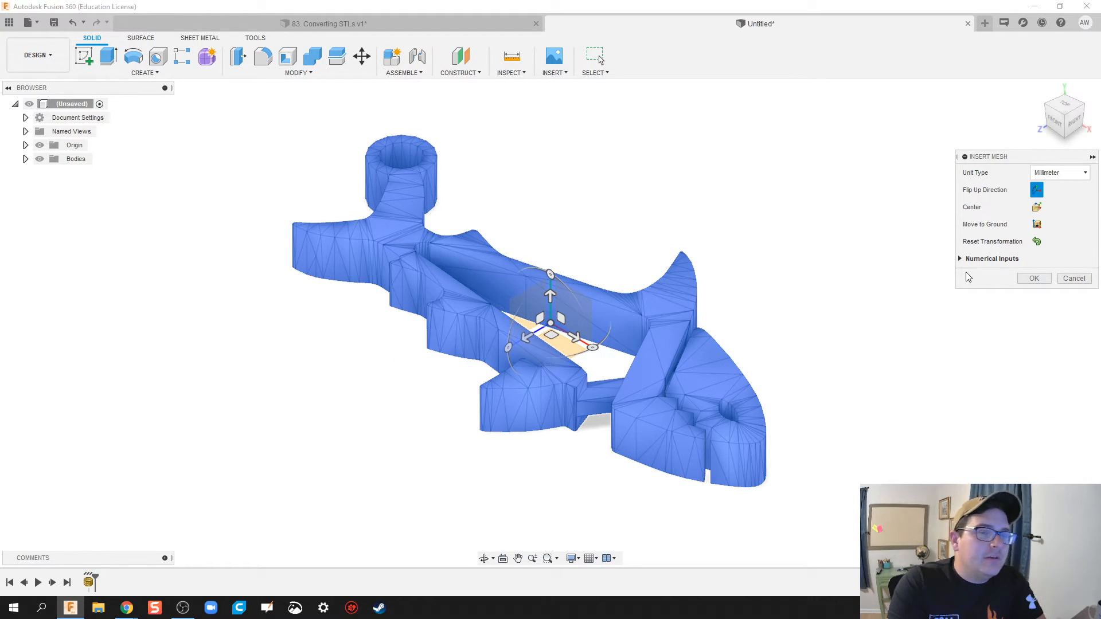
mouse_move(915, 266)
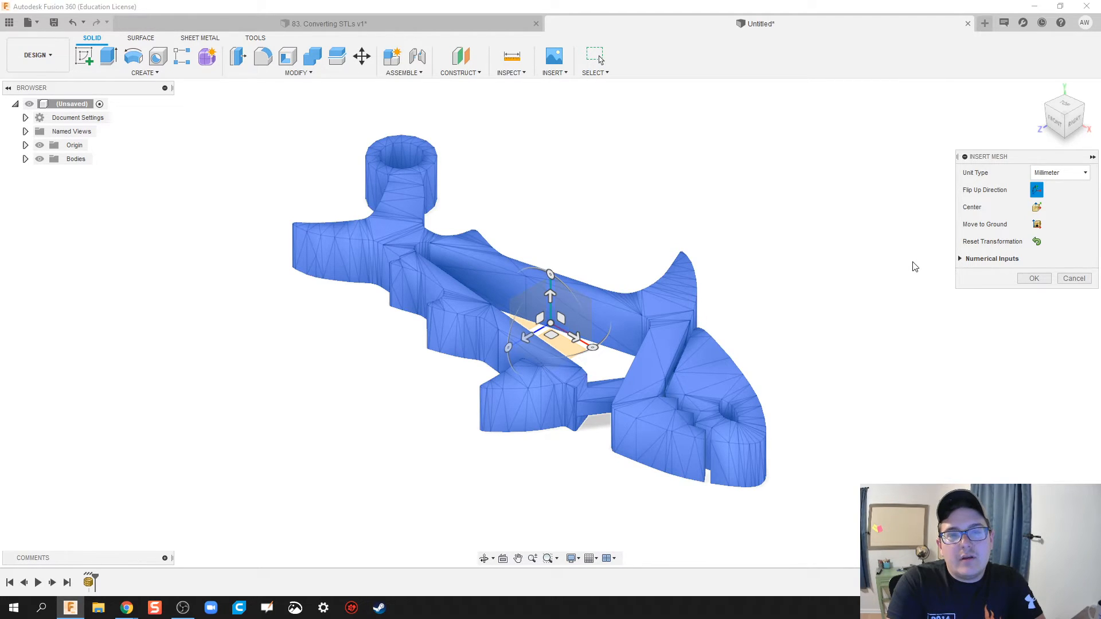
mouse_move(874, 265)
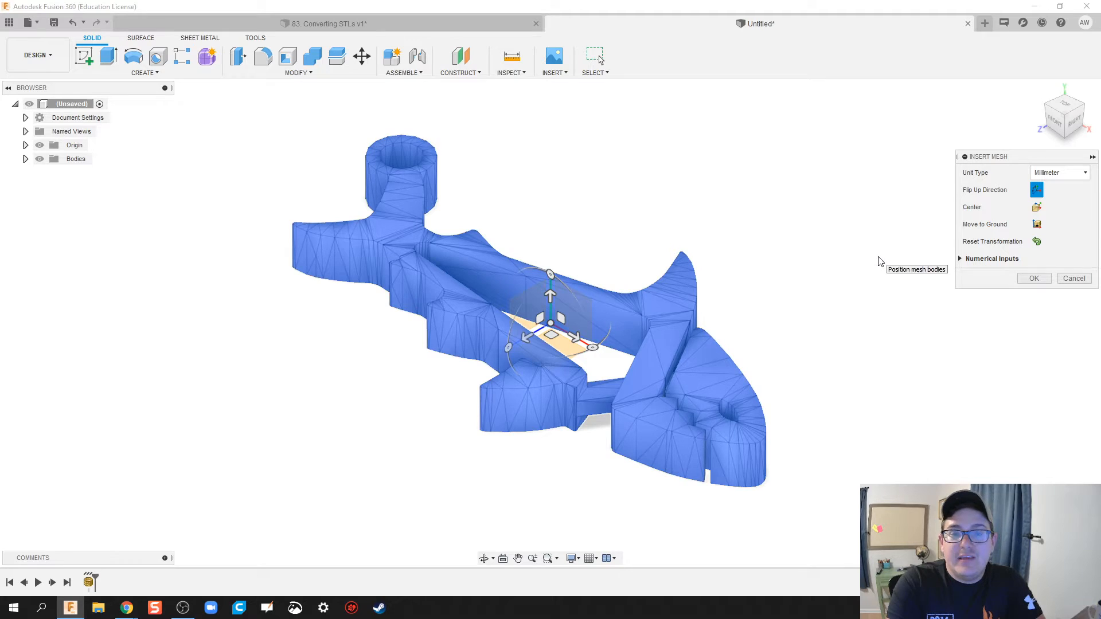
mouse_move(825, 314)
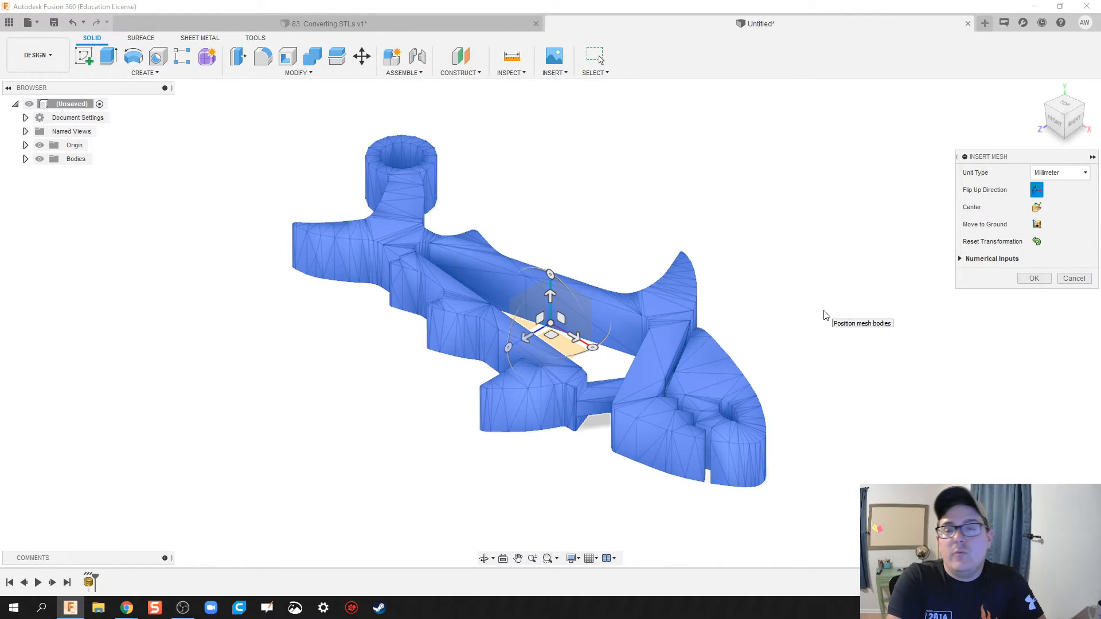
left_click(1056, 173)
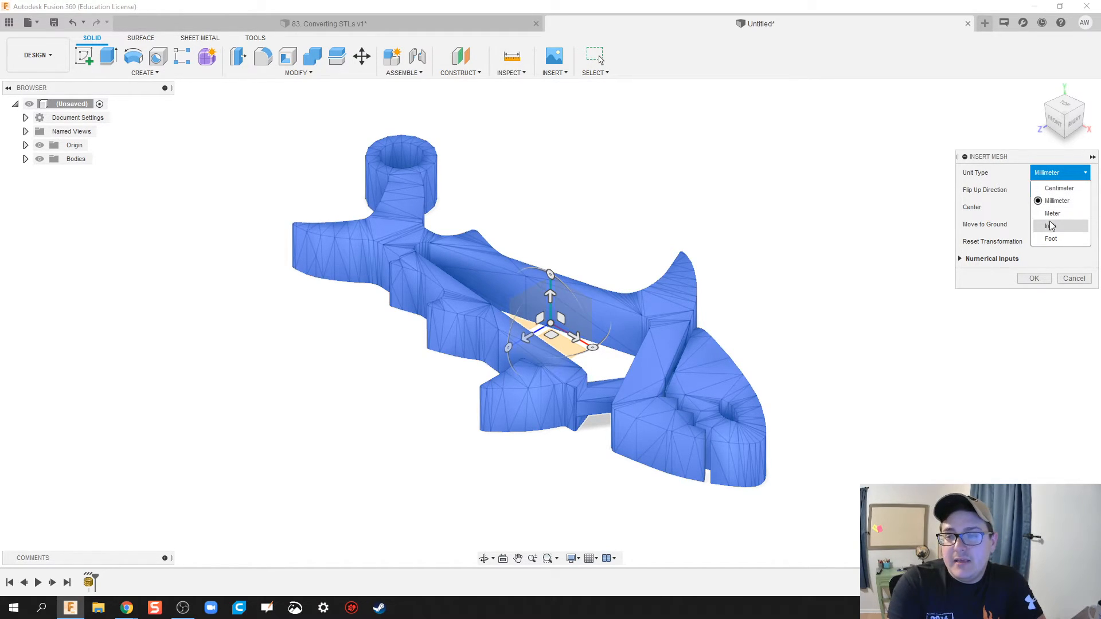
left_click(1051, 226)
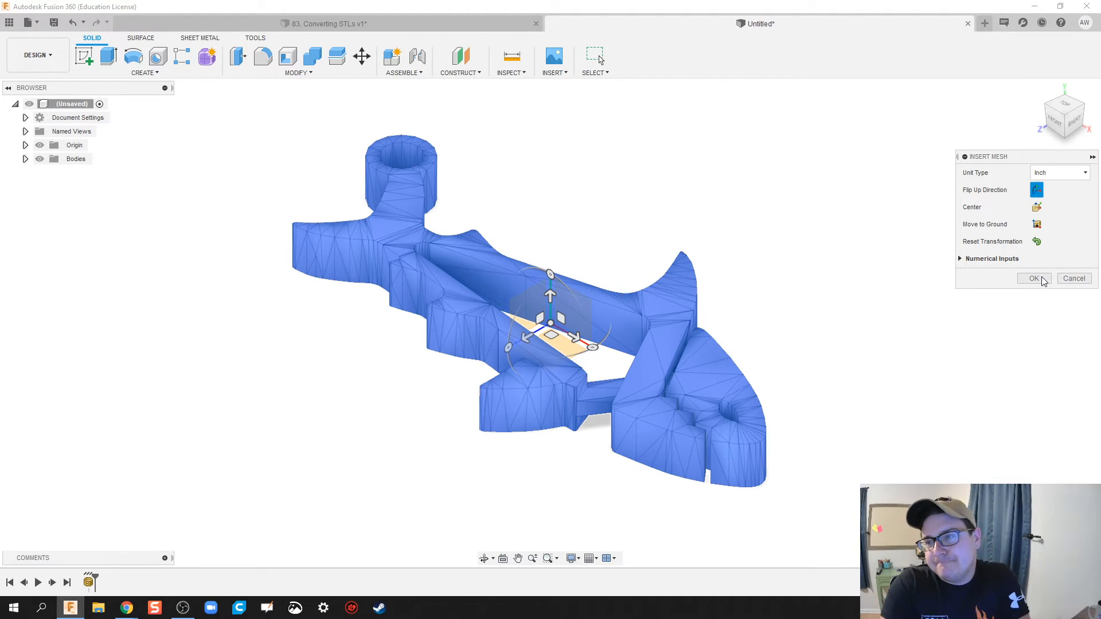
left_click(1059, 172)
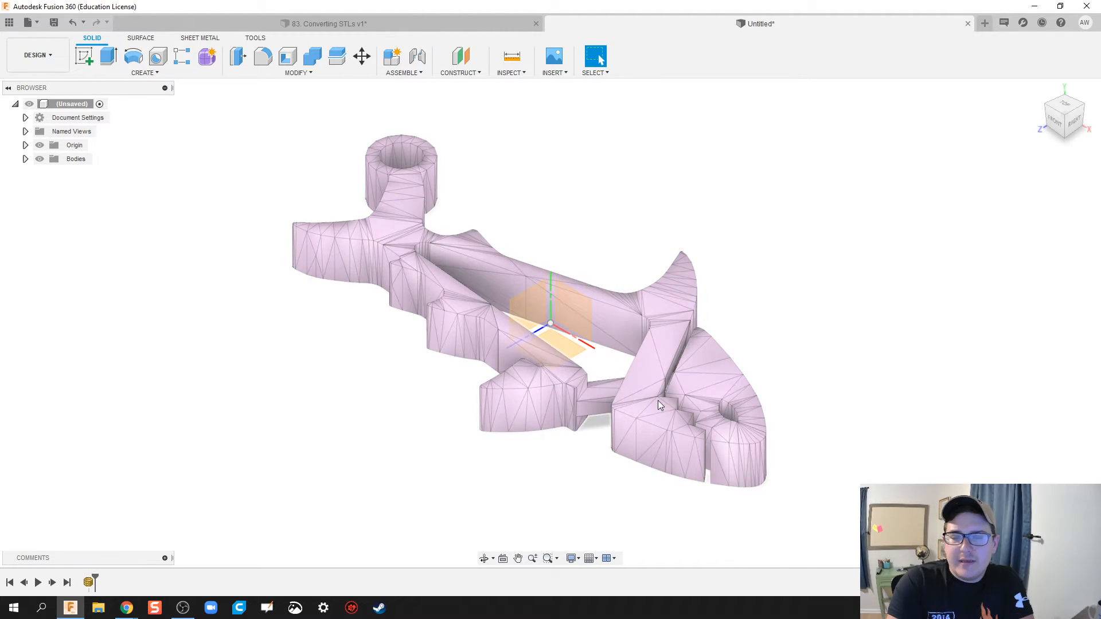
mouse_move(450, 304)
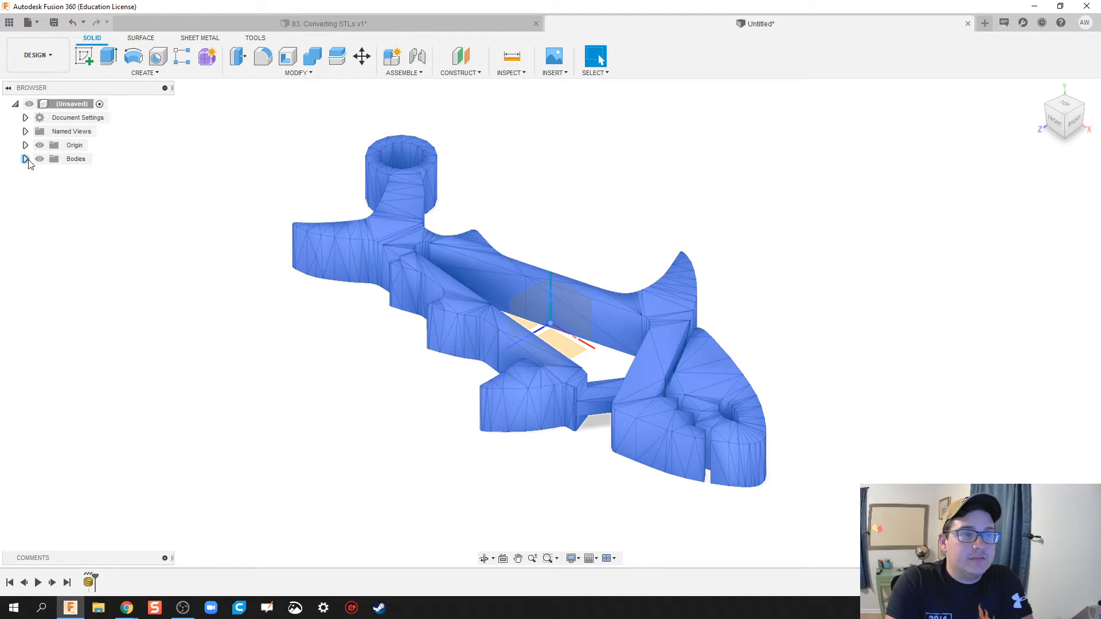
- Reveal MeshBody1 under Bodies and save the design as 'Shark'
left_click(25, 159)
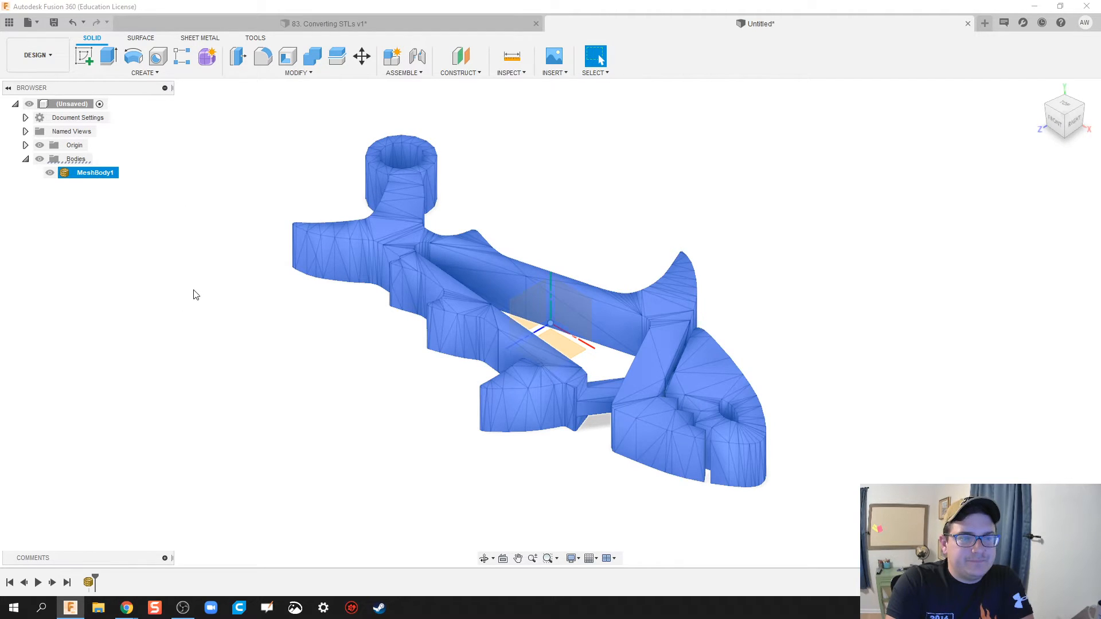
right_click(70, 103)
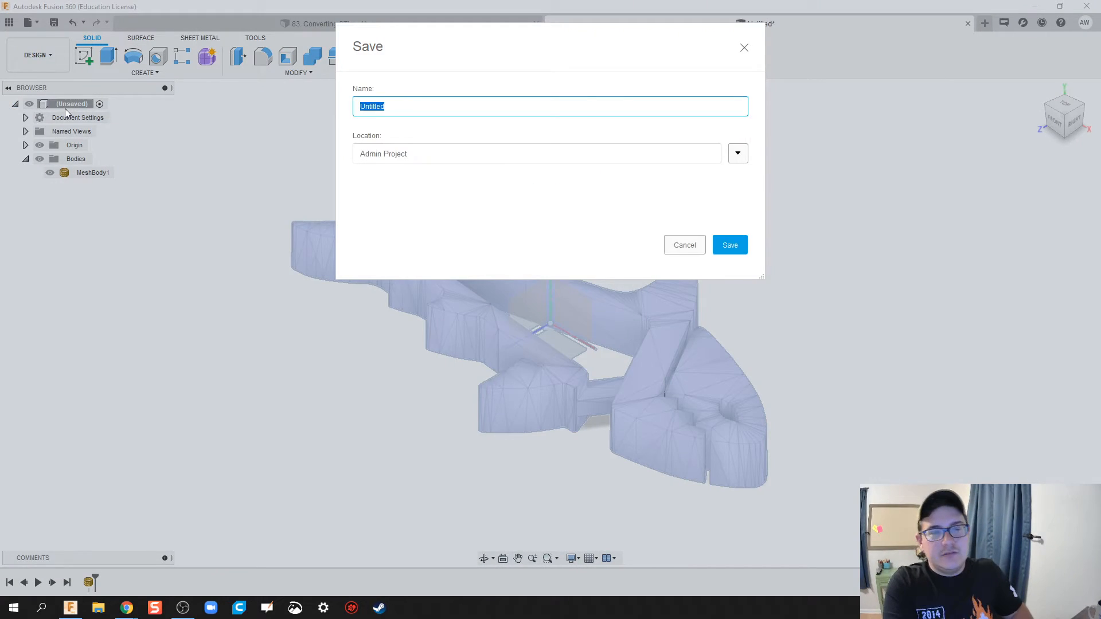
type("Shark")
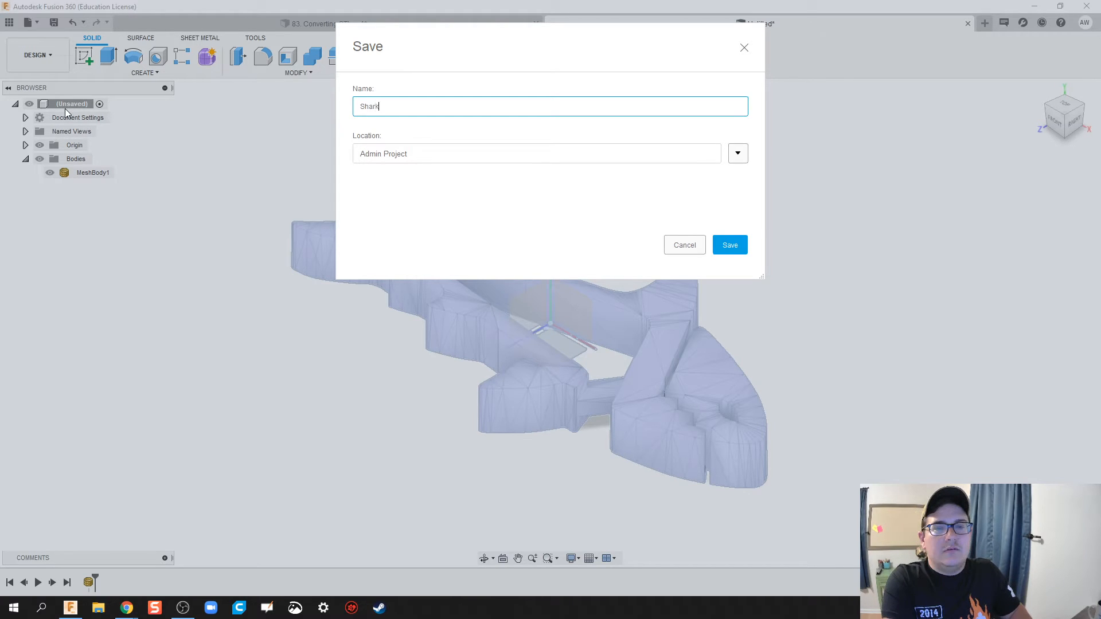
left_click(729, 244)
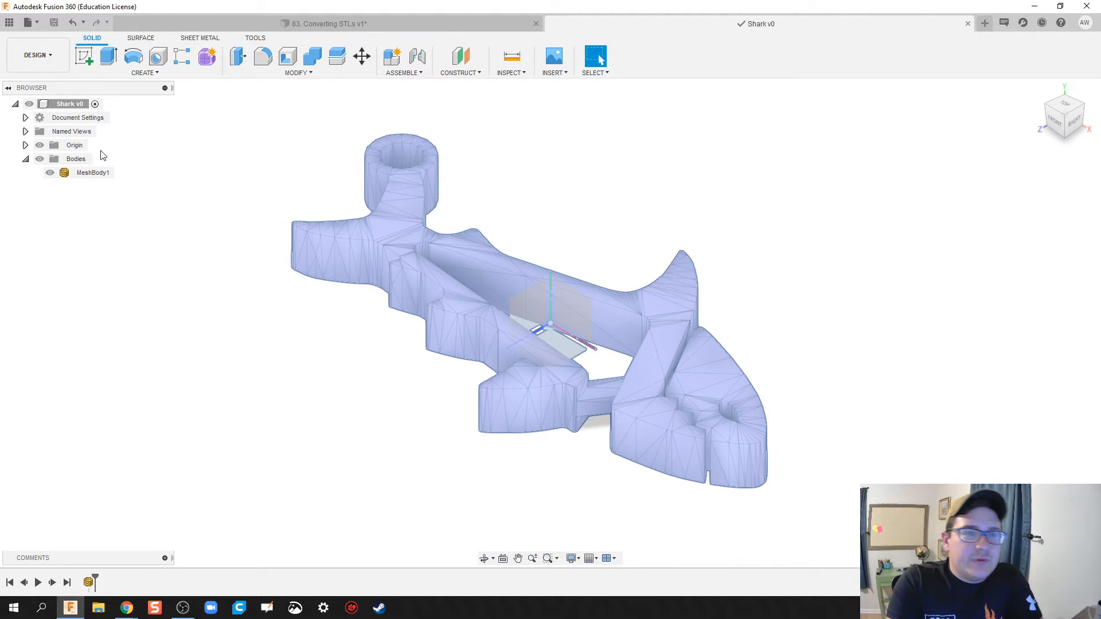
right_click(69, 103)
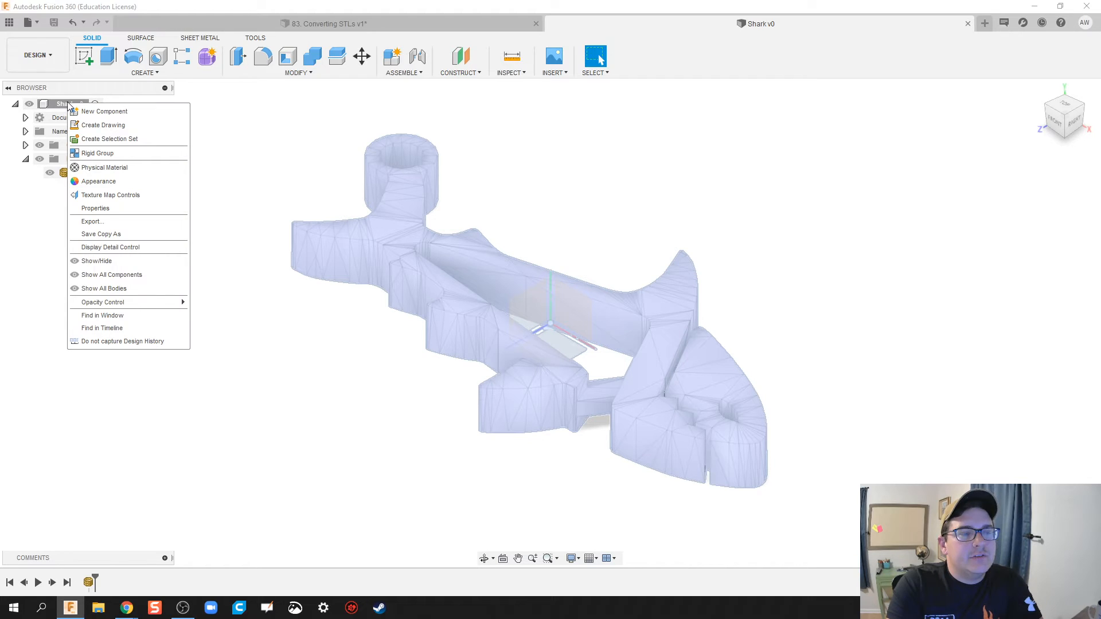
mouse_move(122, 341)
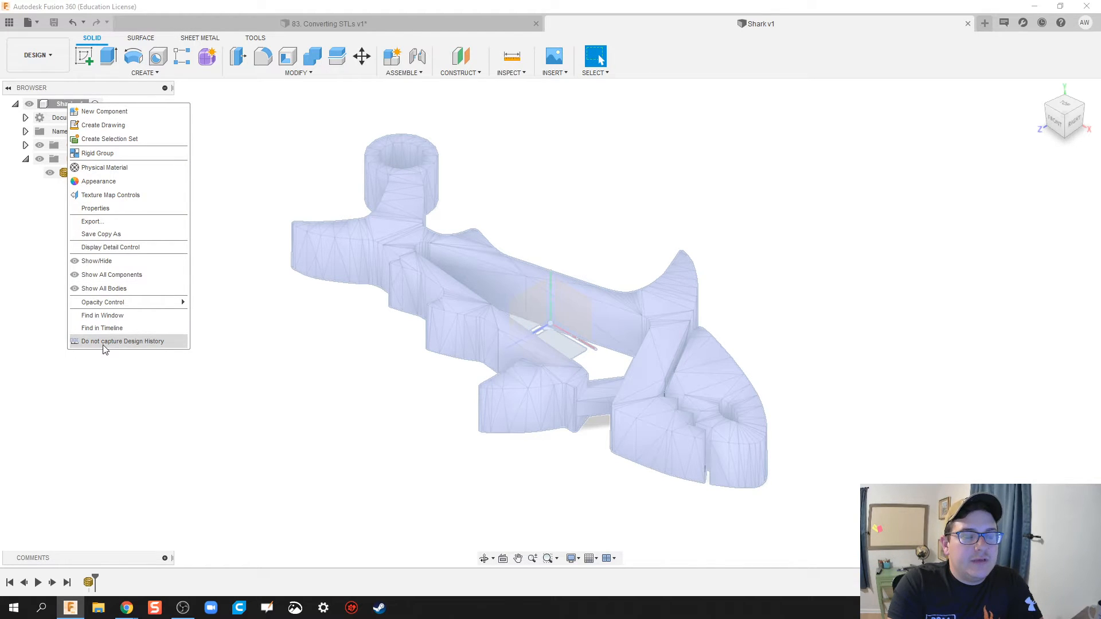
- Turn off design history capture for the Shark design, accepting timeline removal
left_click(122, 340)
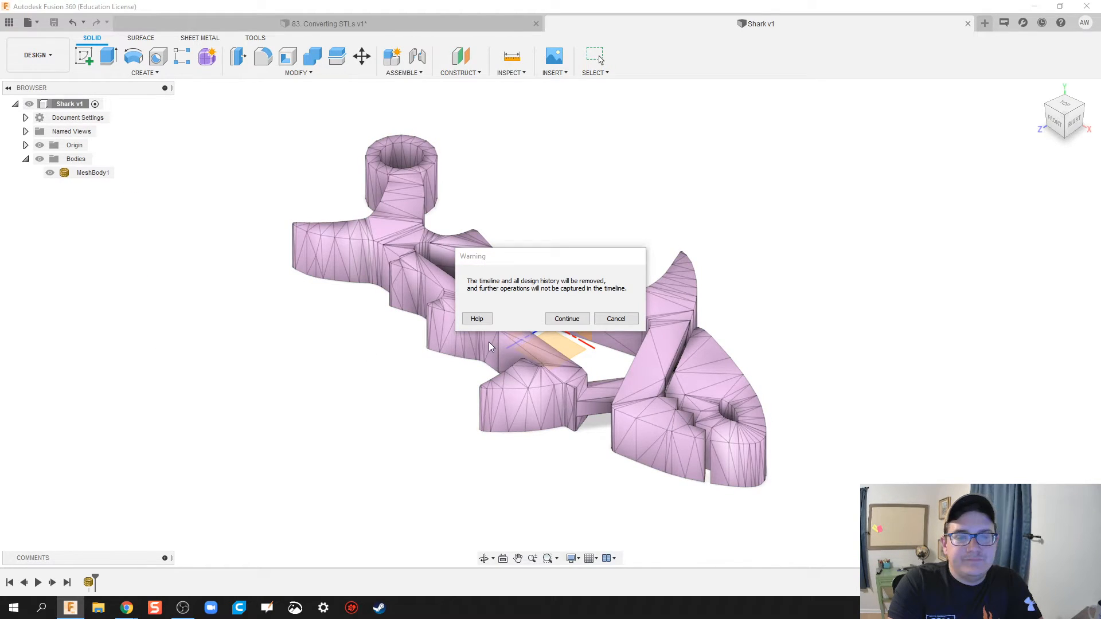
left_click(566, 318)
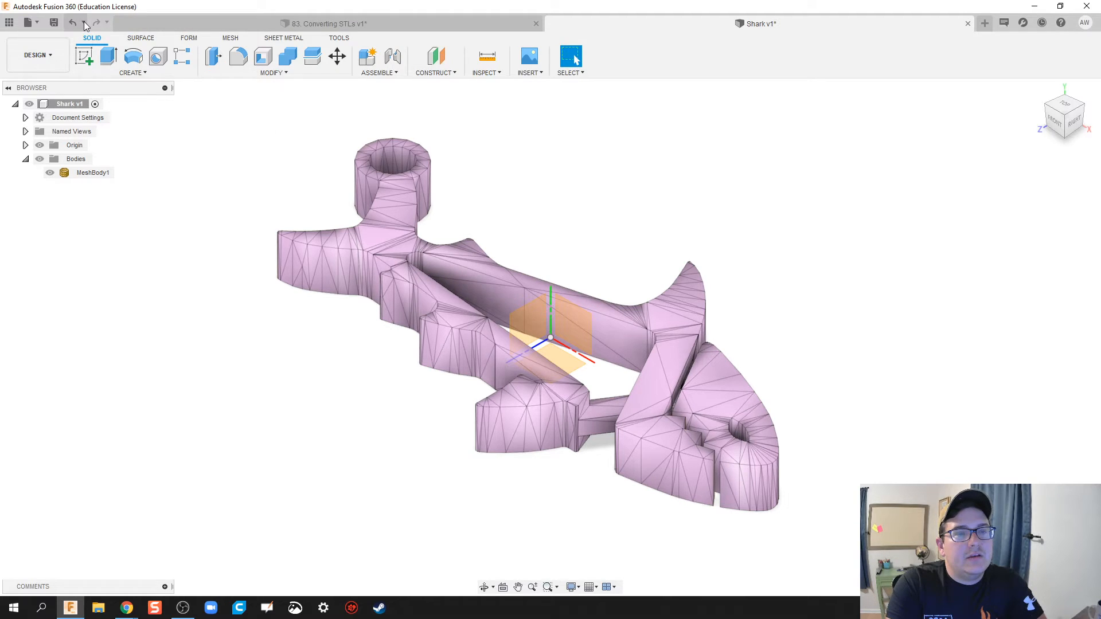
- Browse the Form, Surface and Mesh tool sets, finishing on the Mesh tools
left_click(188, 37)
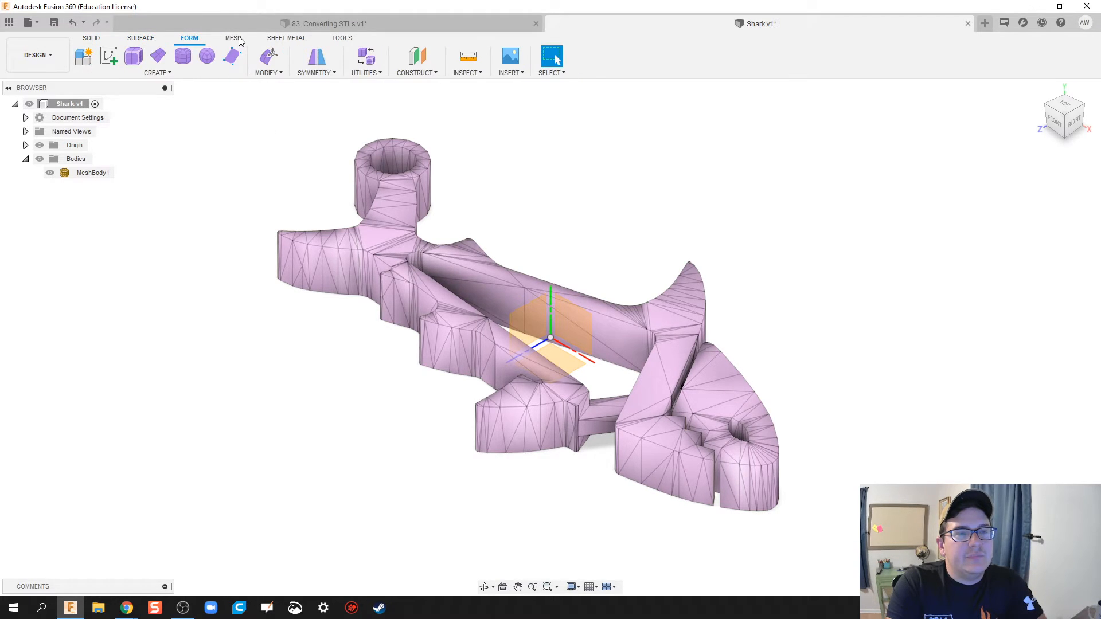
left_click(231, 38)
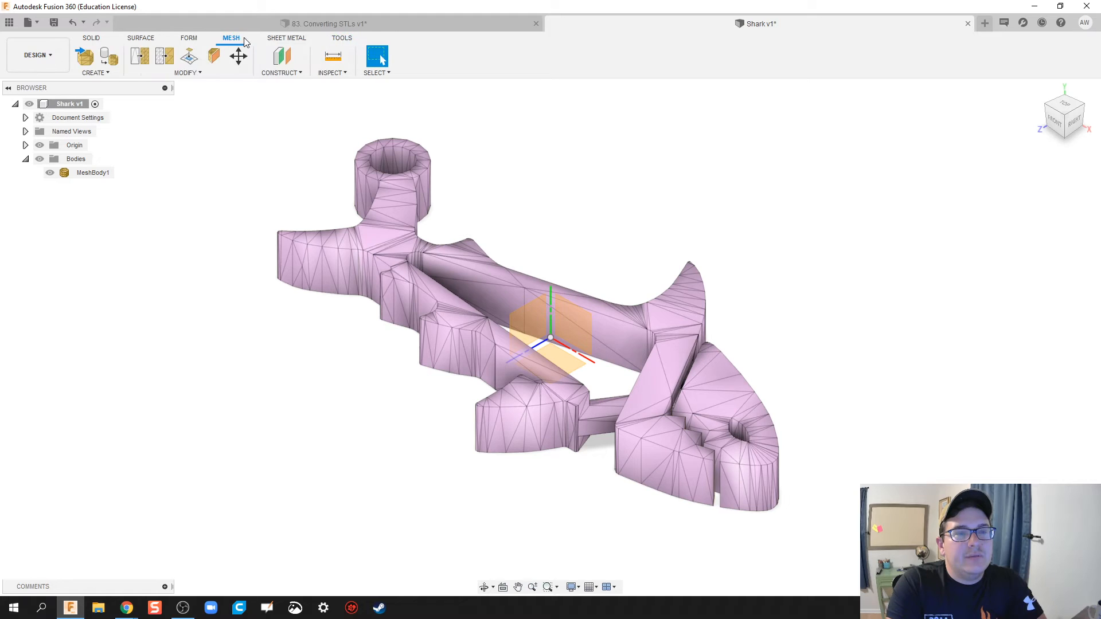
left_click(140, 38)
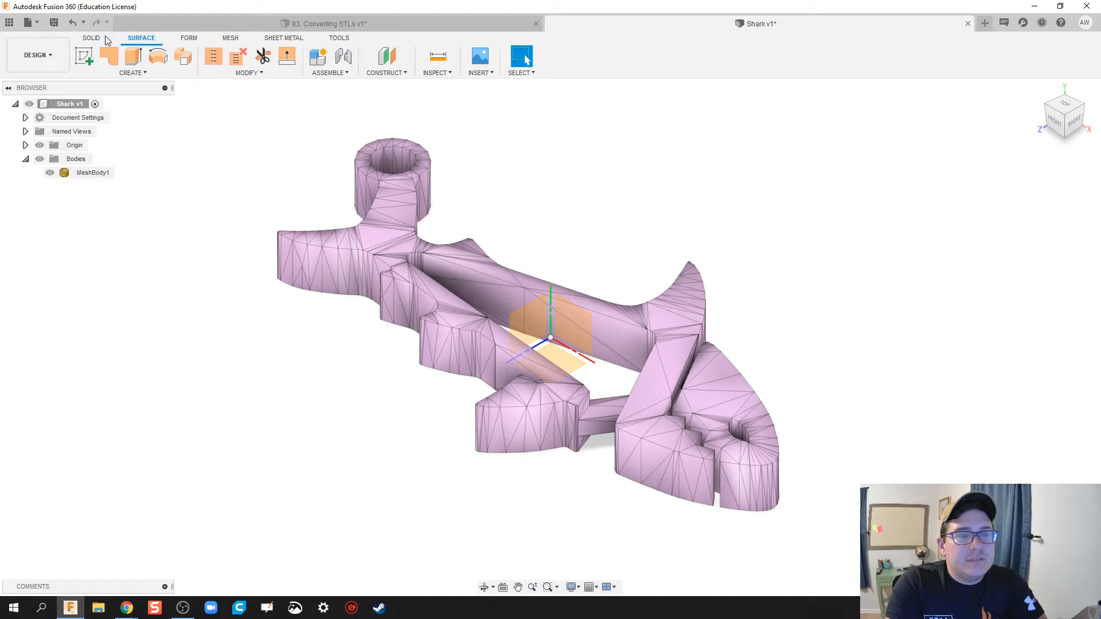
left_click(91, 38)
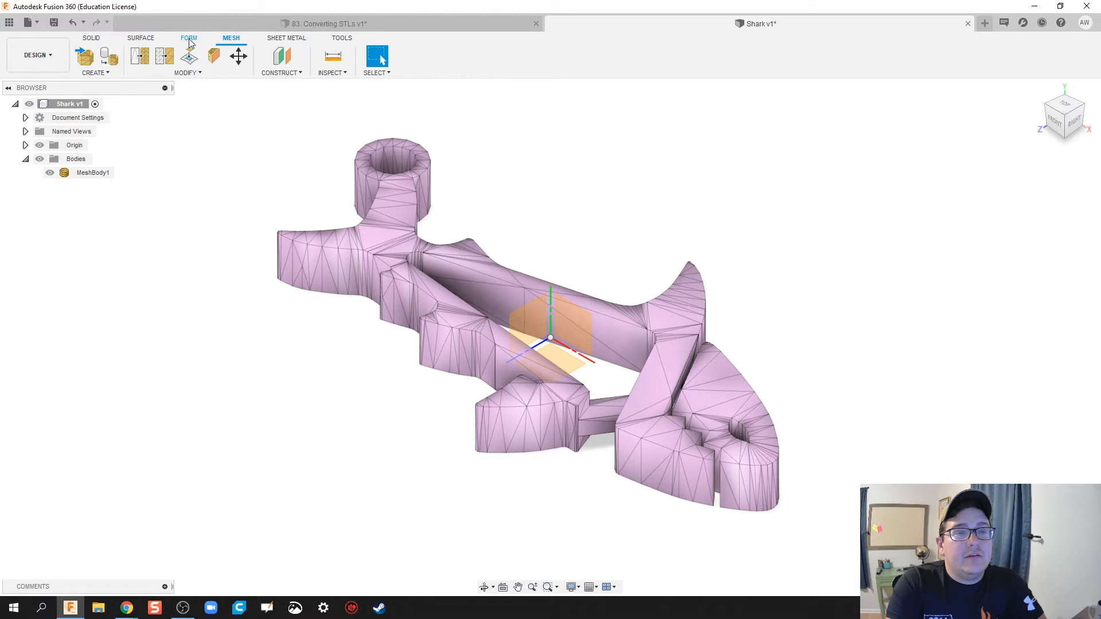
left_click(141, 38)
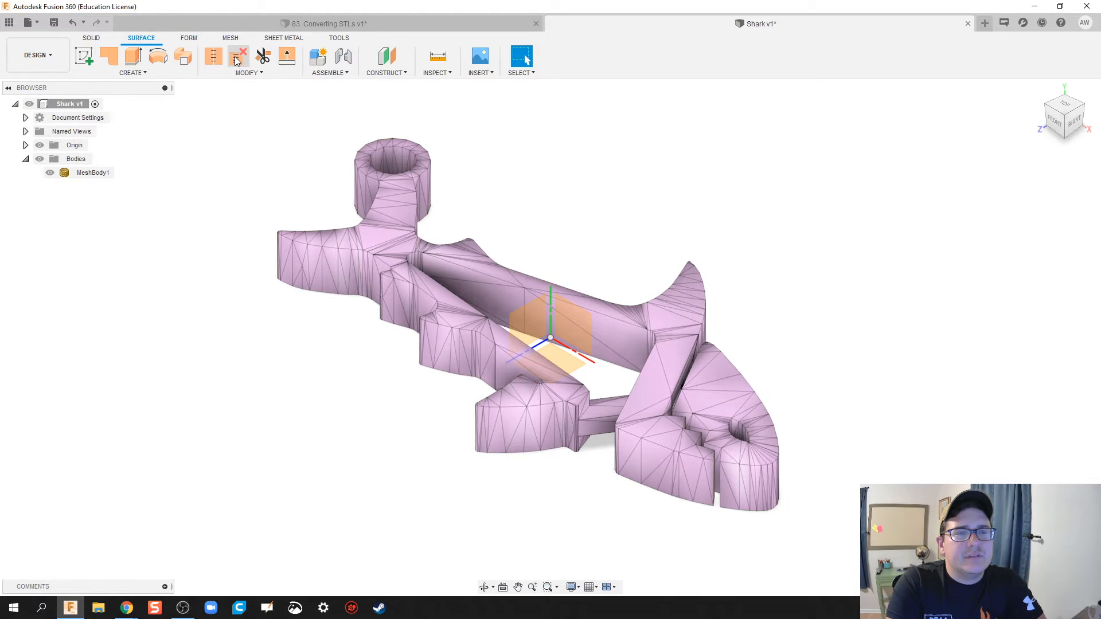
left_click(231, 38)
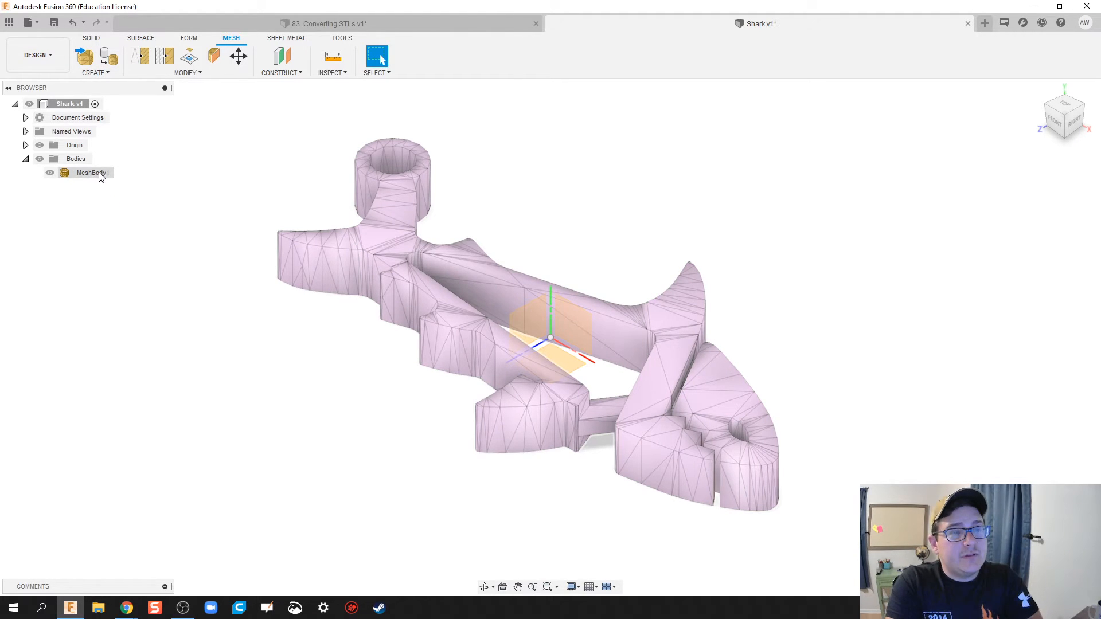
- Convert MeshBody1 to a BRep as a new component, Component1:1
right_click(91, 172)
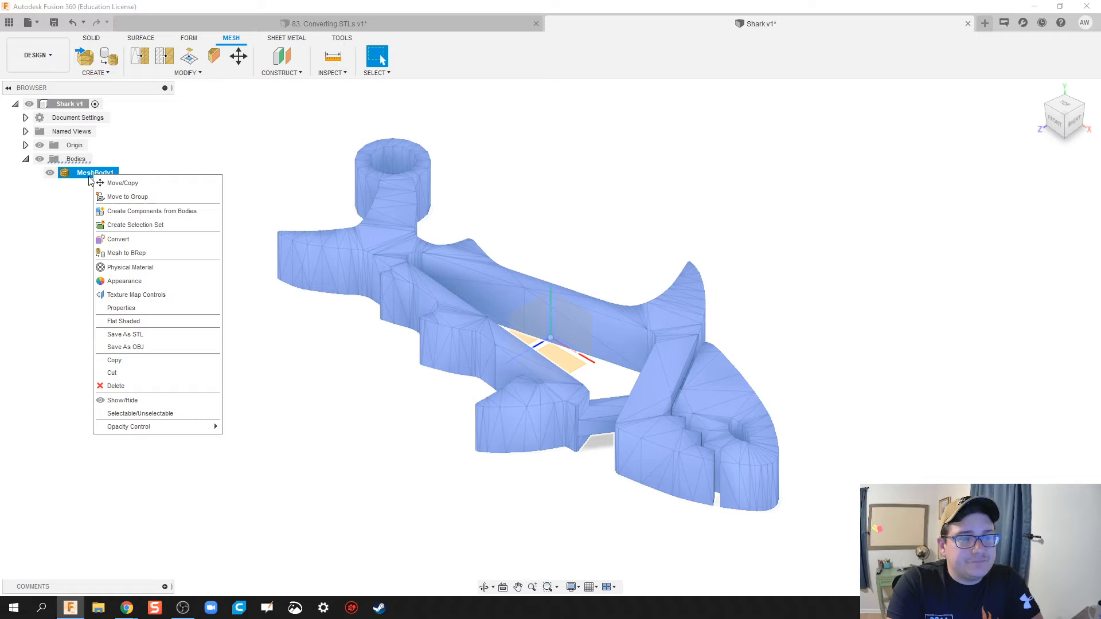
mouse_move(126, 253)
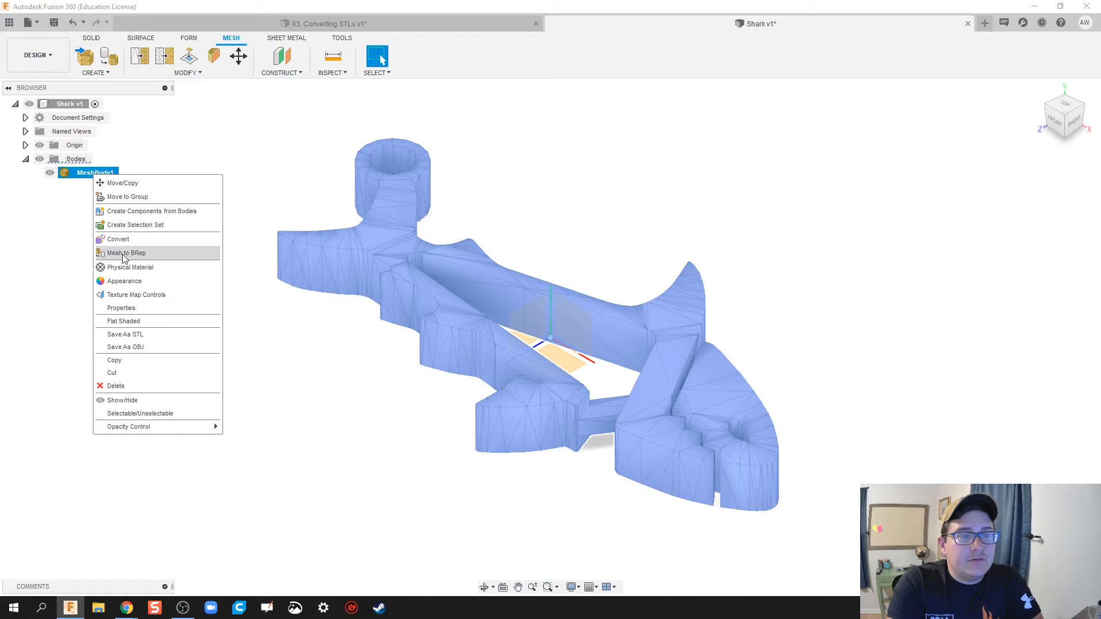
left_click(127, 252)
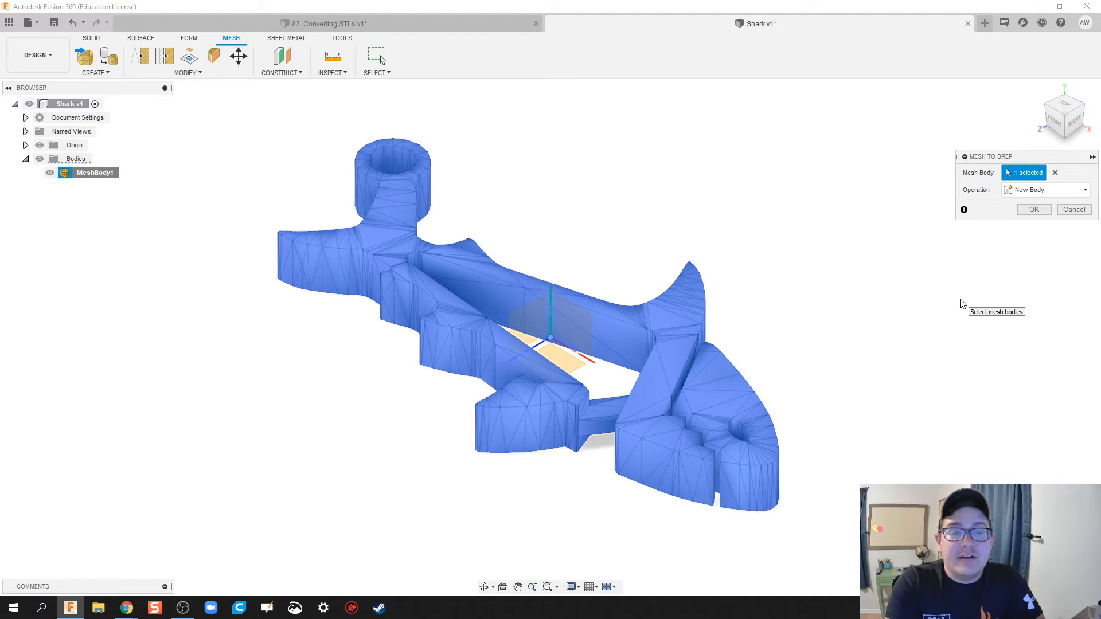
mouse_move(958, 304)
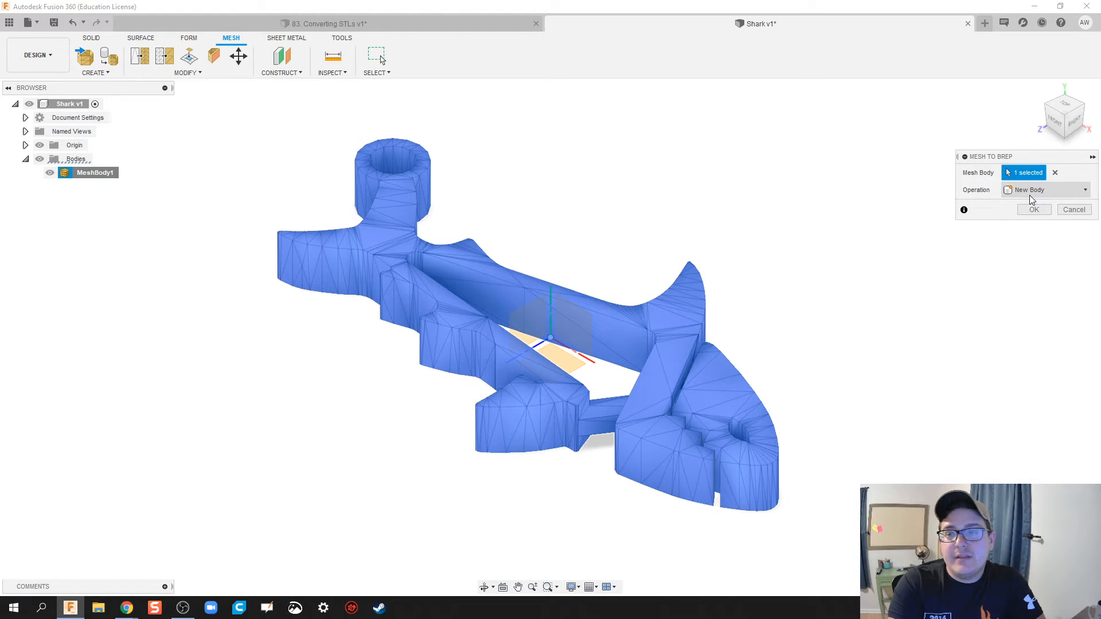
left_click(1045, 189)
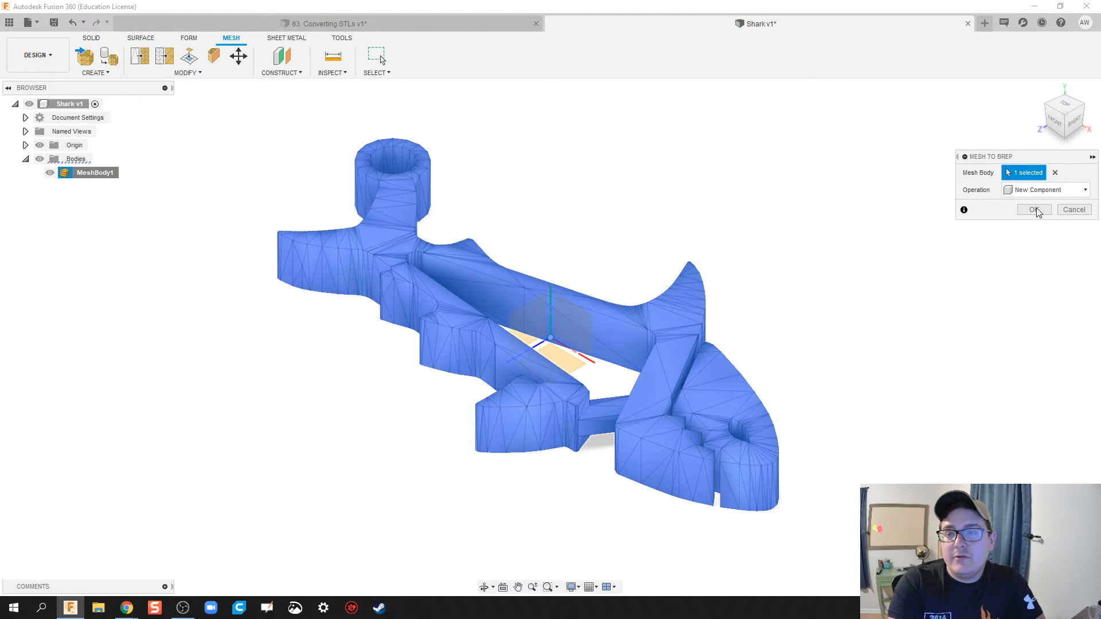
left_click(1032, 209)
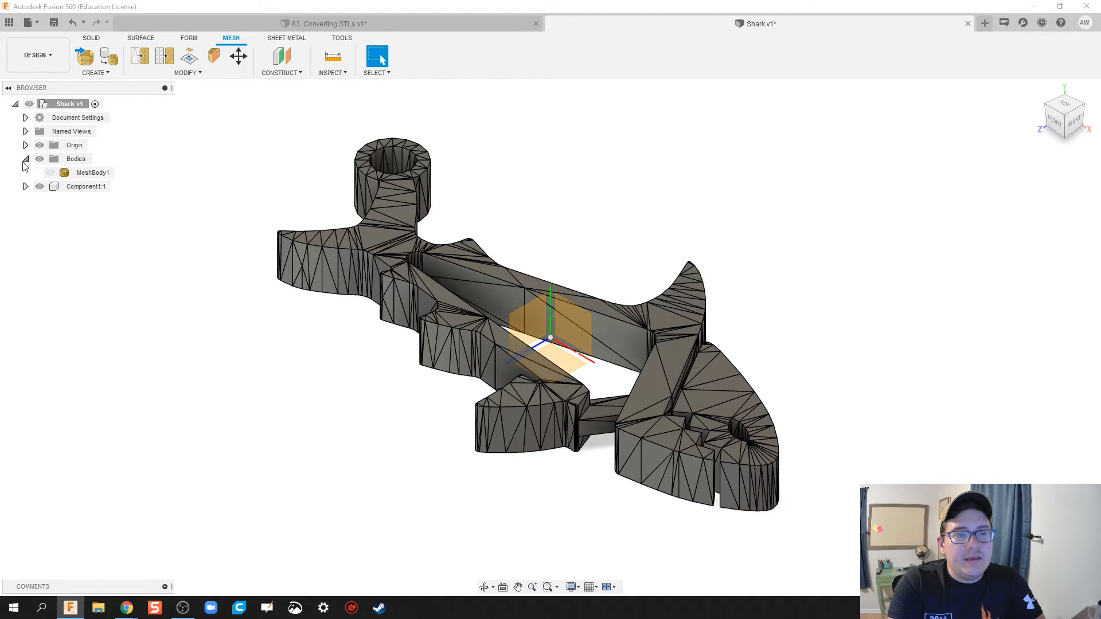
- Collapse Bodies and rename Component1:1 to 'Shark'
left_click(25, 159)
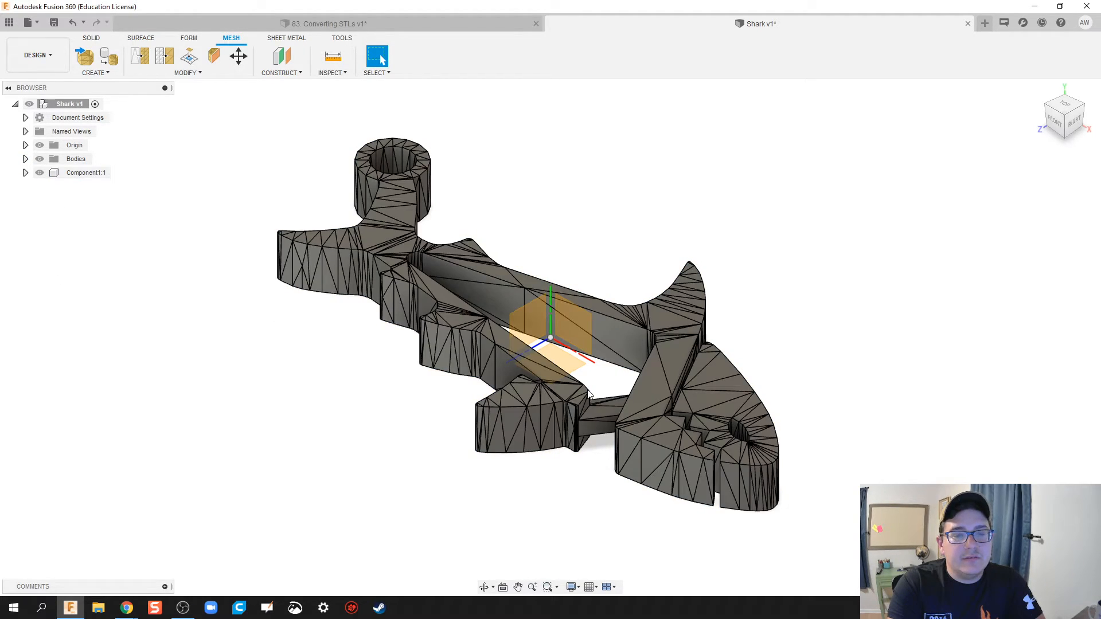
left_click(85, 173)
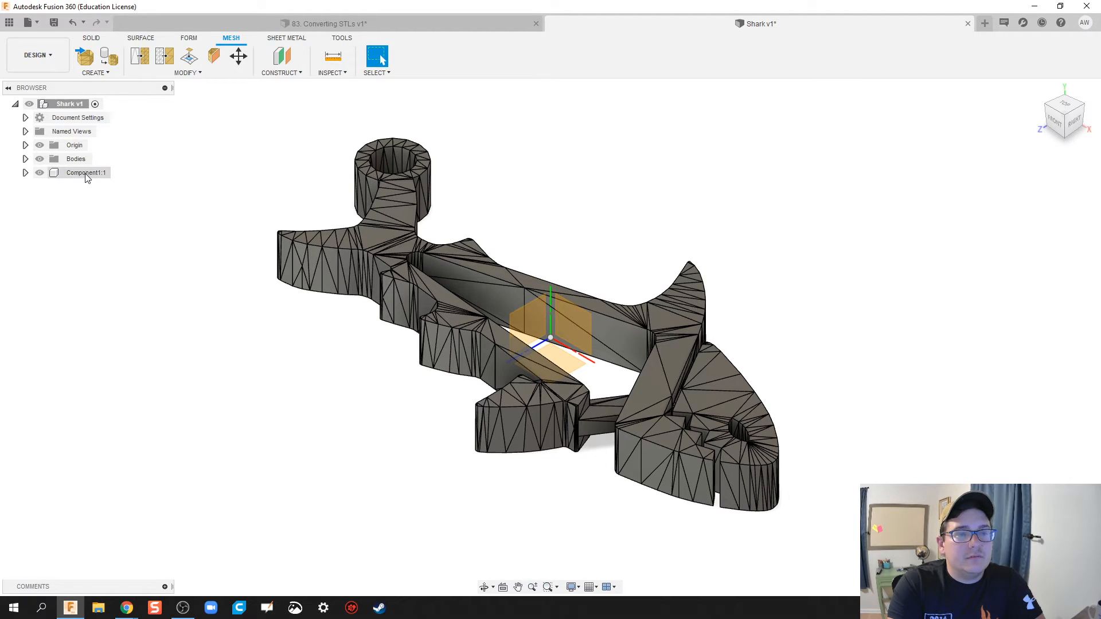
double_click(83, 173)
type("Shark")
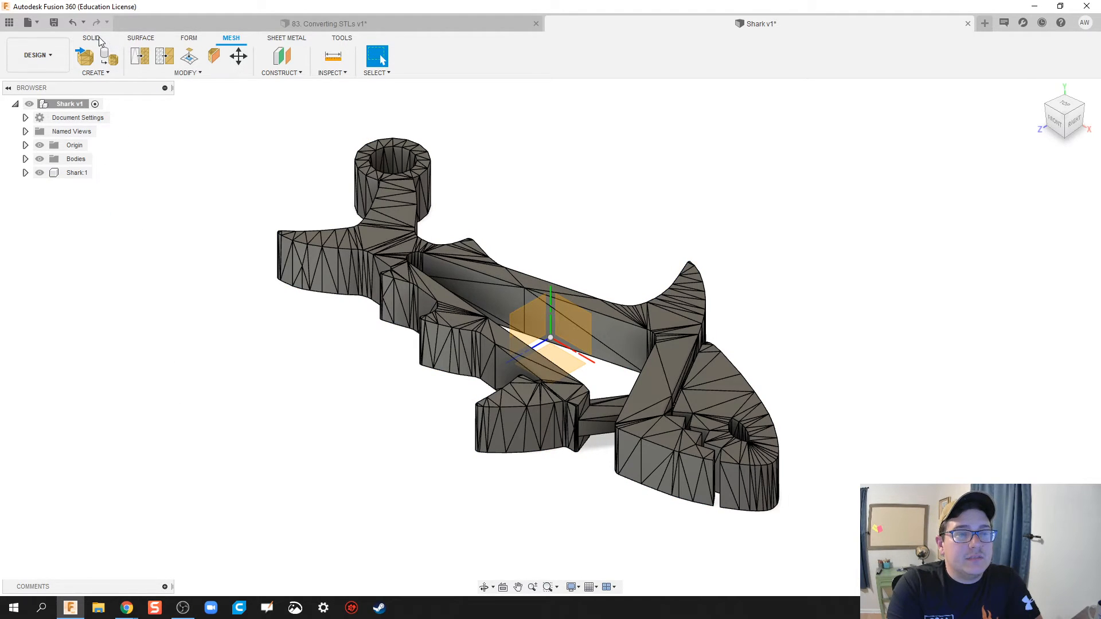
left_click(91, 38)
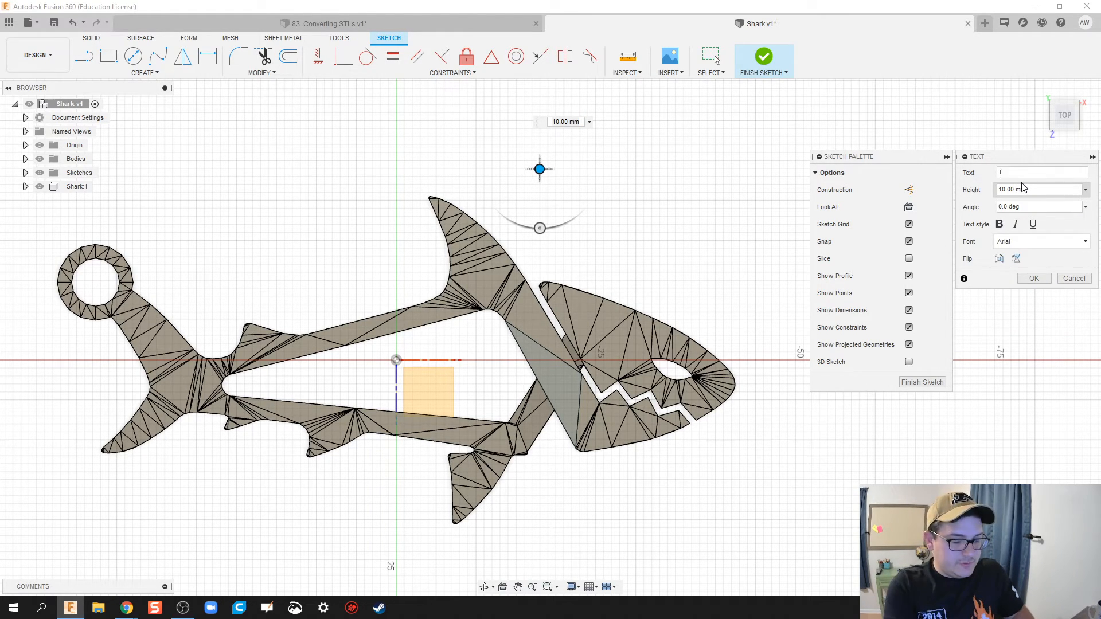
- Enter the text '100 Days' and set its height to 3.00 mm
type("100 Days of Fusion")
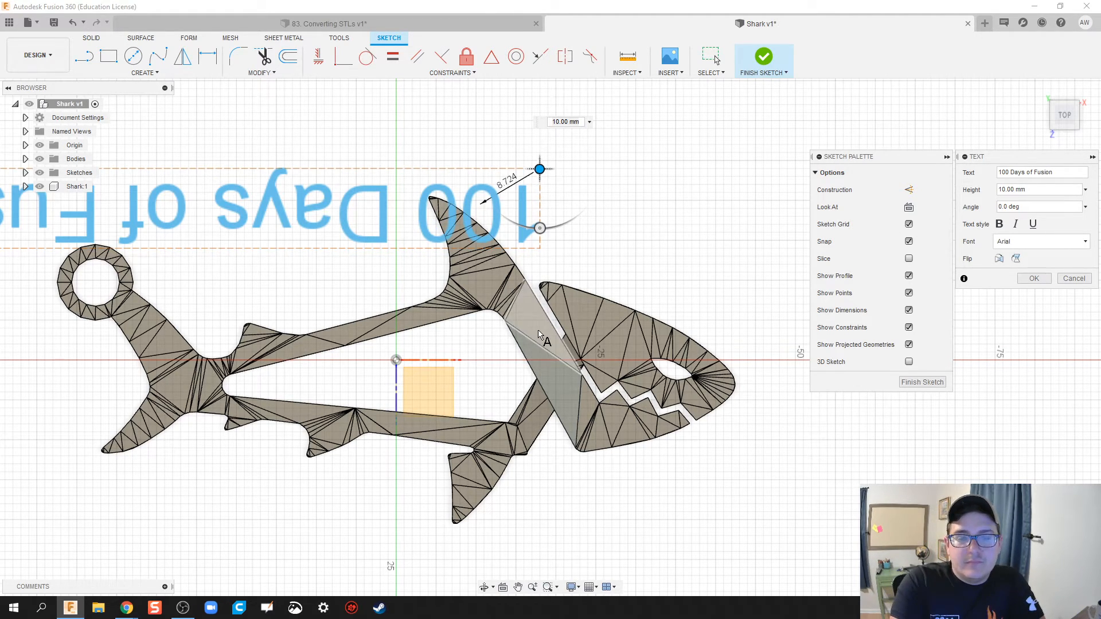
left_click_drag(539, 169, 530, 110)
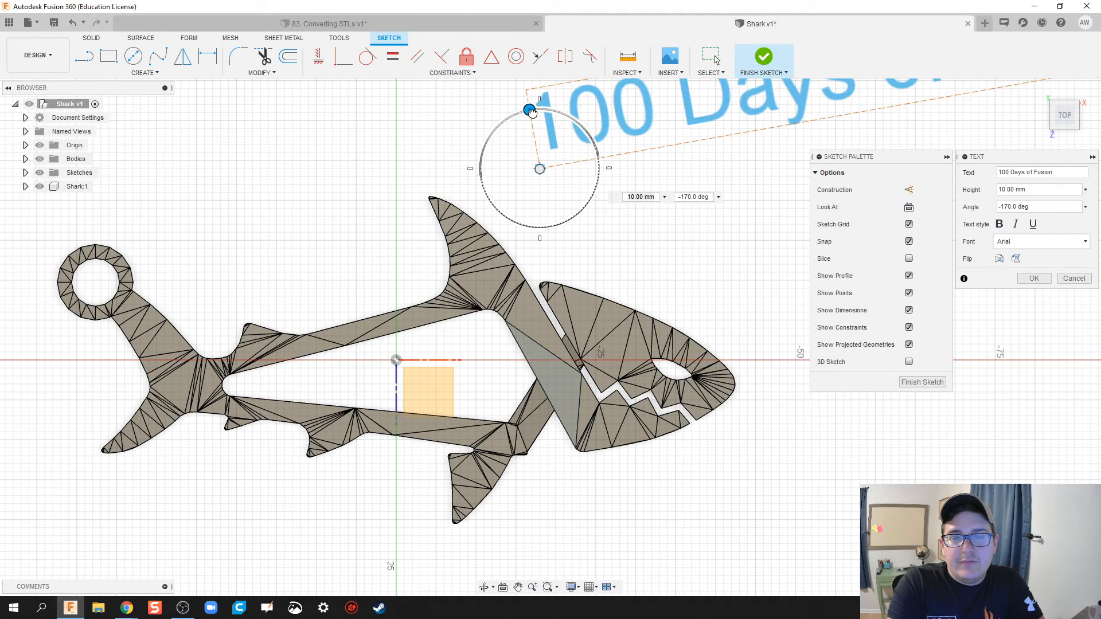
left_click_drag(530, 110, 538, 110)
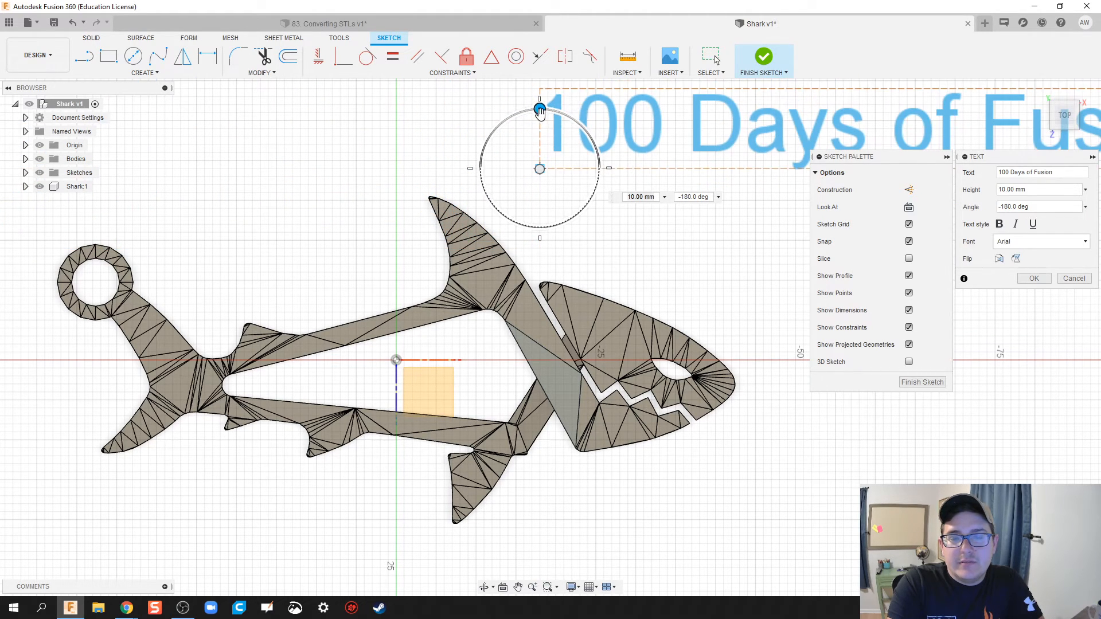
left_click(1038, 189)
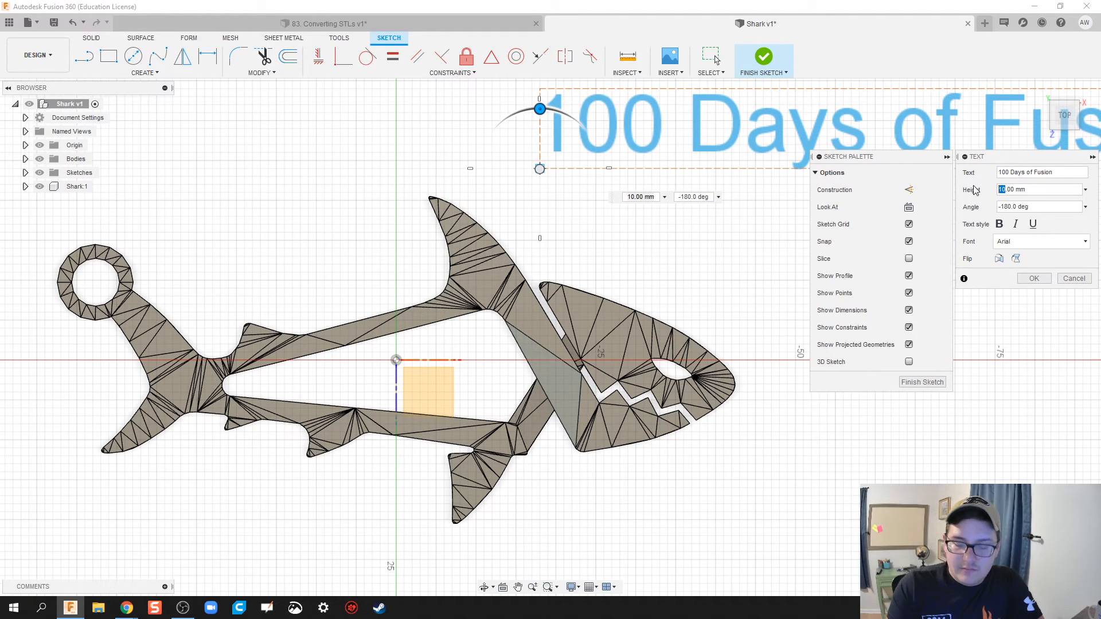
type("3.00 mm")
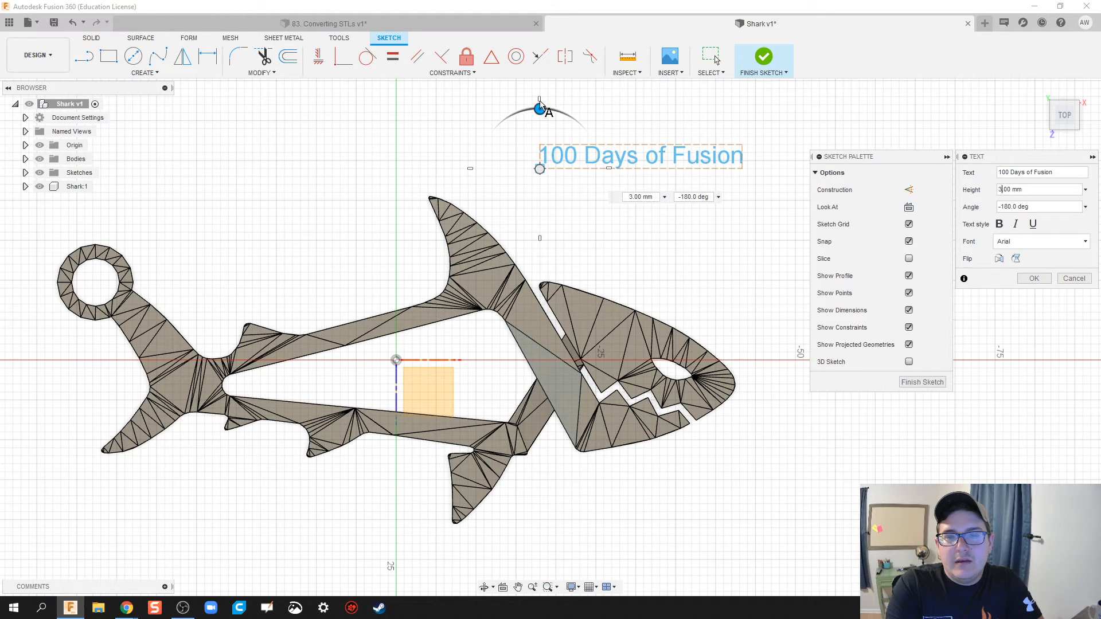
- Rotate the text to run along the shark's body near its head
left_click_drag(538, 107, 588, 134)
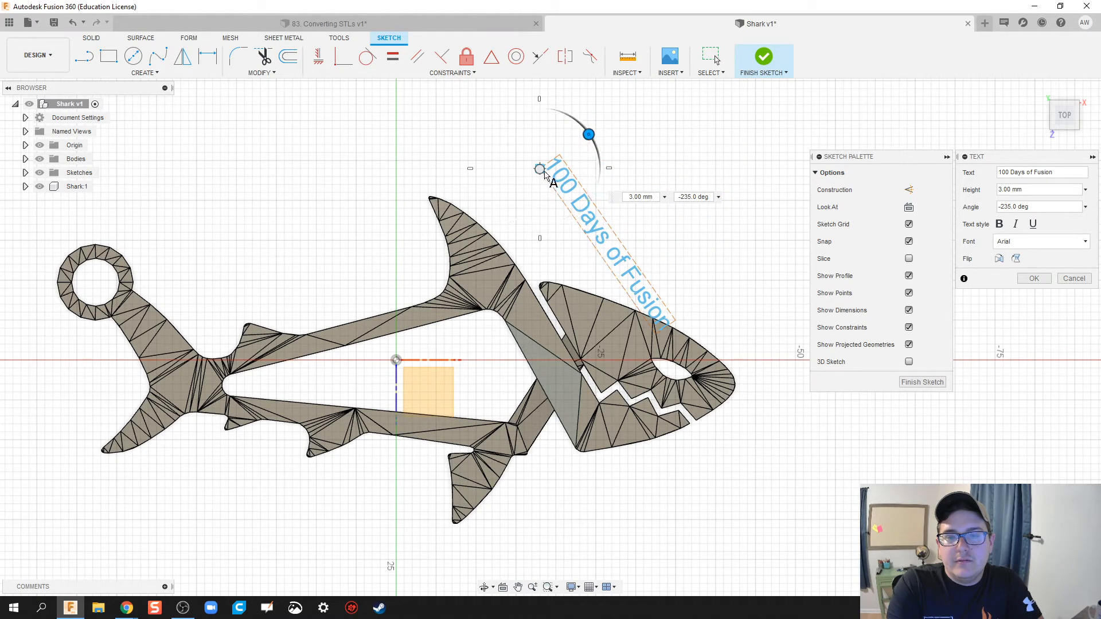
left_click_drag(550, 170, 483, 274)
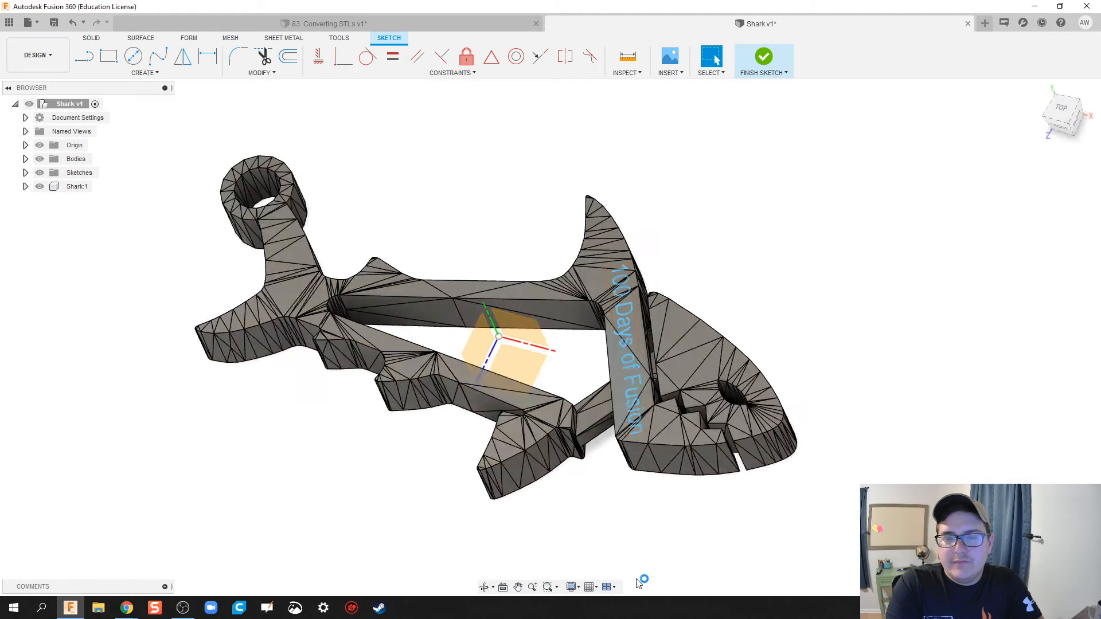
- Finish the sketch and extrude the text as a 1 mm deep cut into the shark
left_click(763, 56)
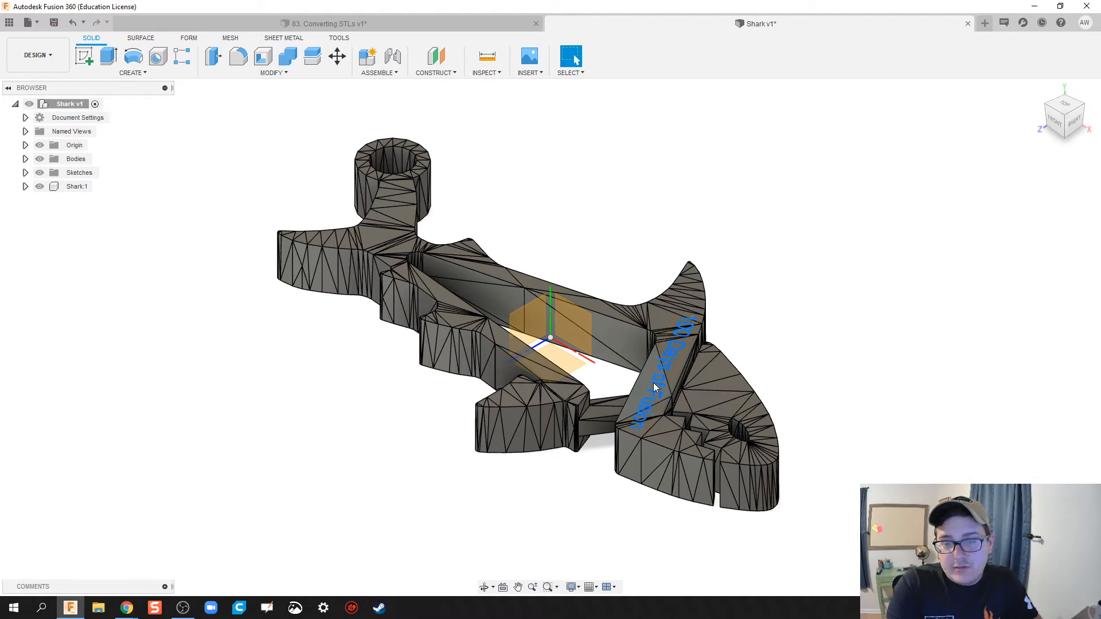
left_click(108, 56)
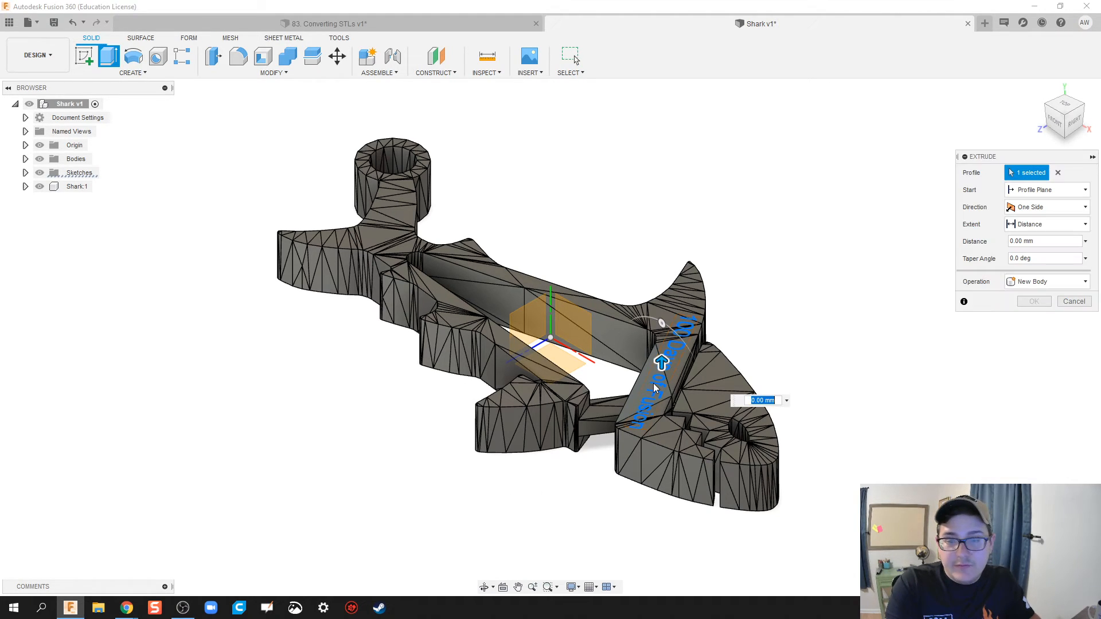
left_click_drag(659, 363, 664, 404)
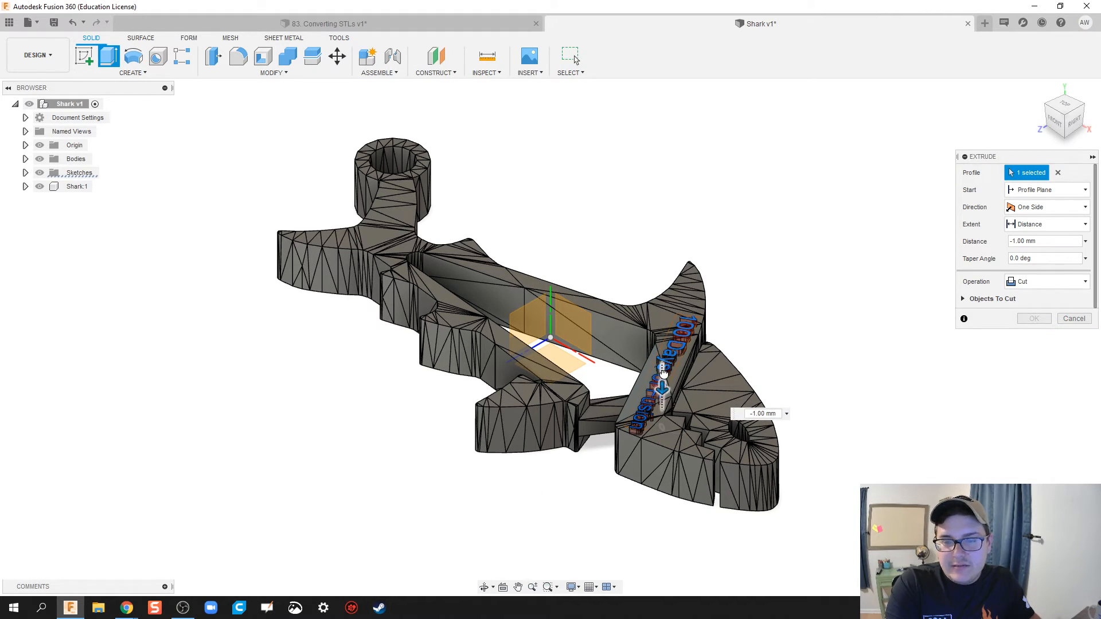
left_click_drag(663, 376, 663, 396)
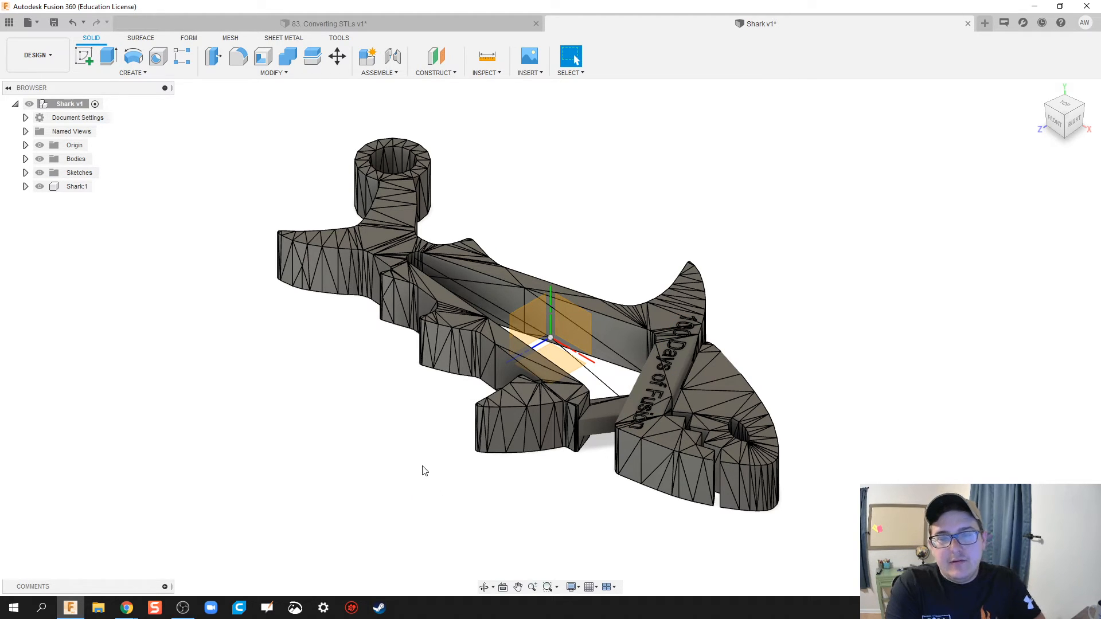
mouse_move(404, 493)
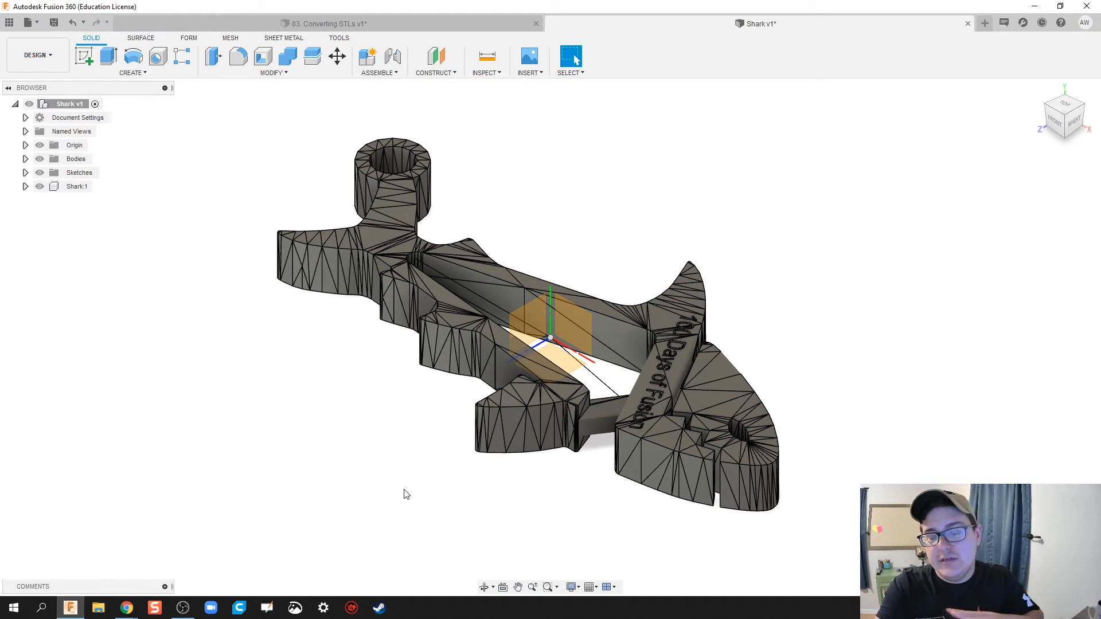
mouse_move(373, 493)
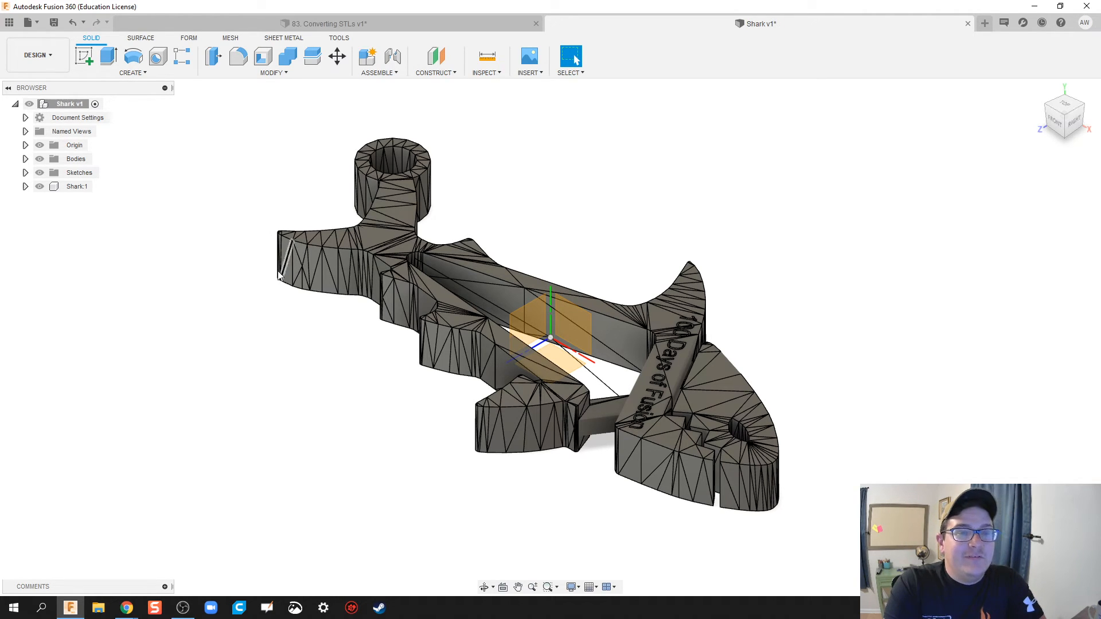
- View the shark in the Render workspace, then return to the 83. Converting STLs v1 document
left_click(37, 55)
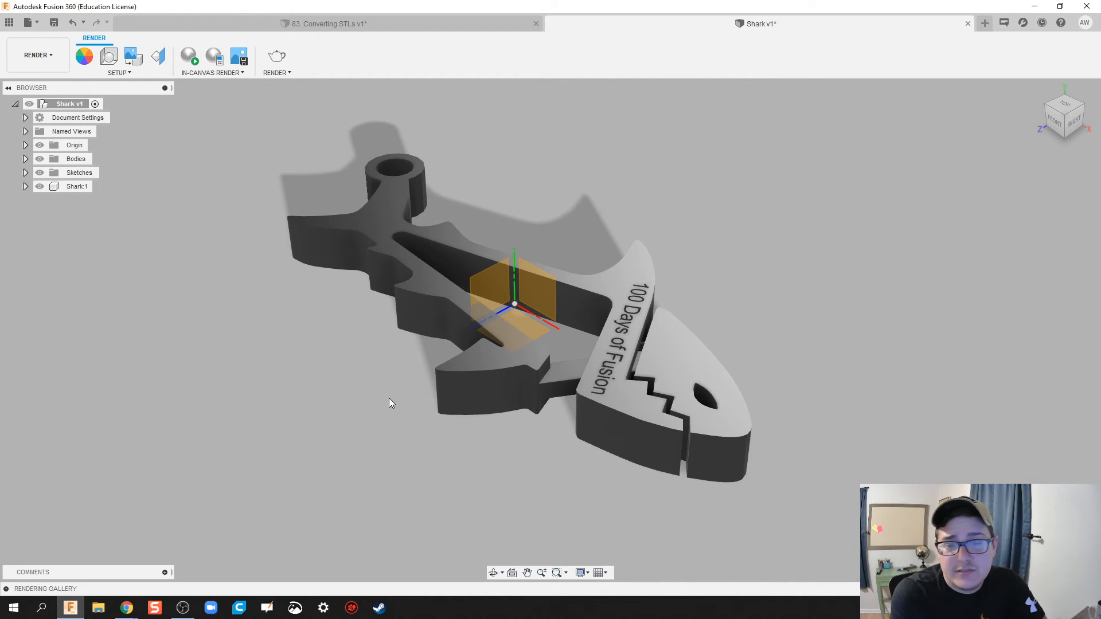
mouse_move(428, 431)
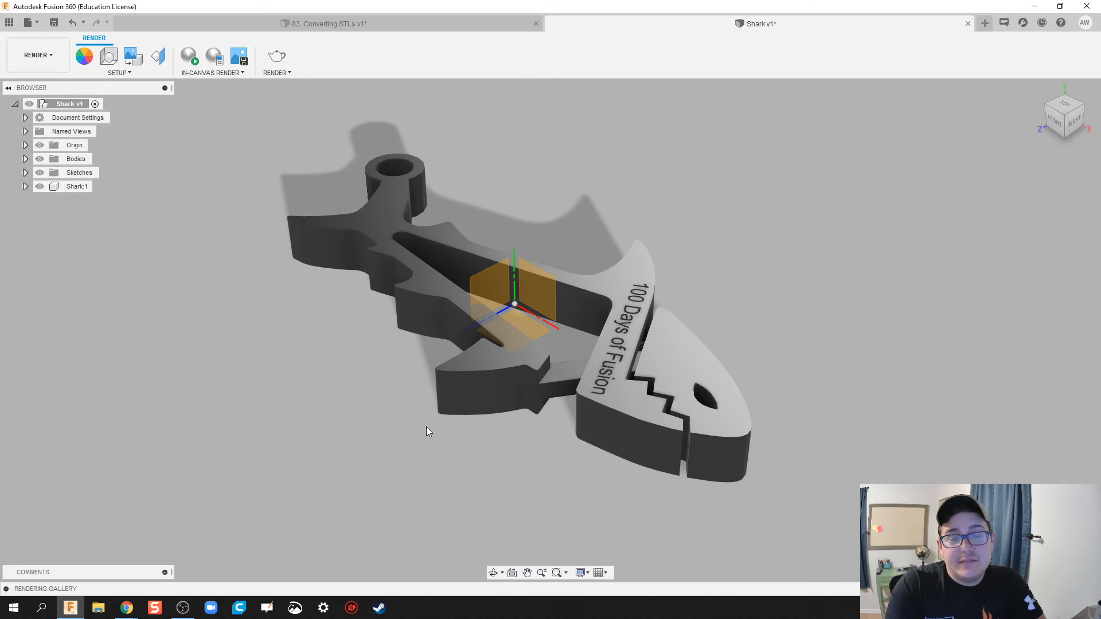
mouse_move(432, 432)
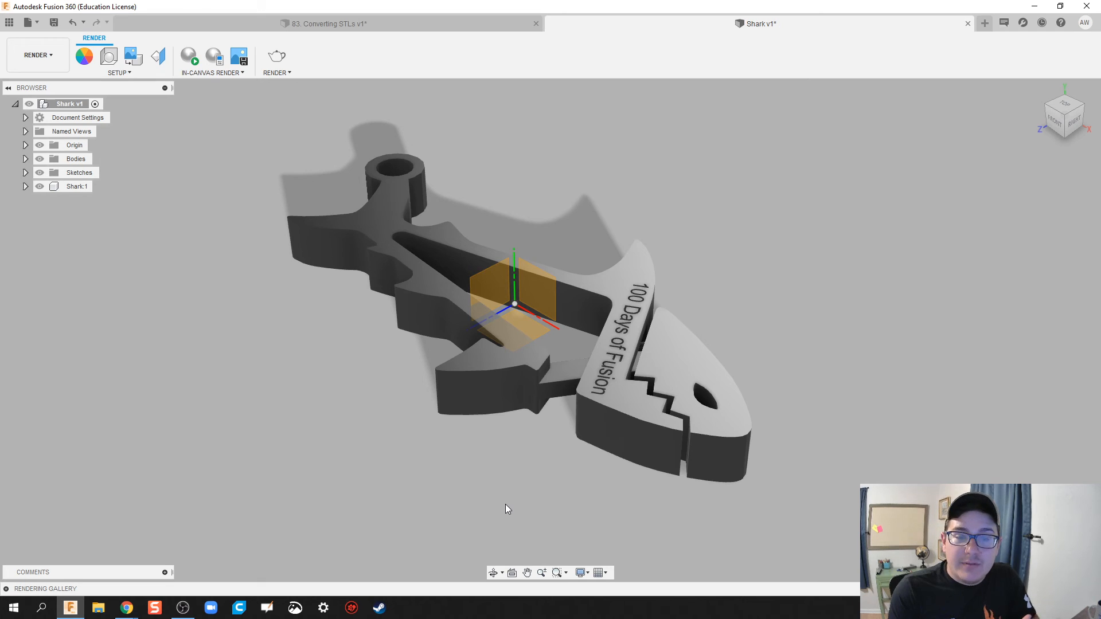
mouse_move(517, 489)
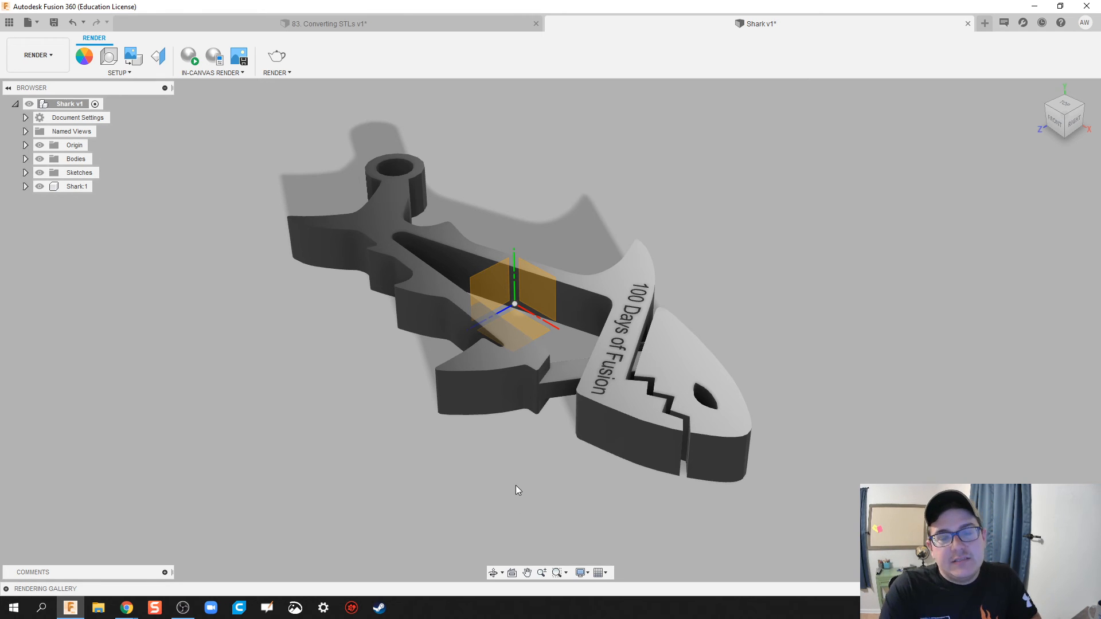
mouse_move(307, 398)
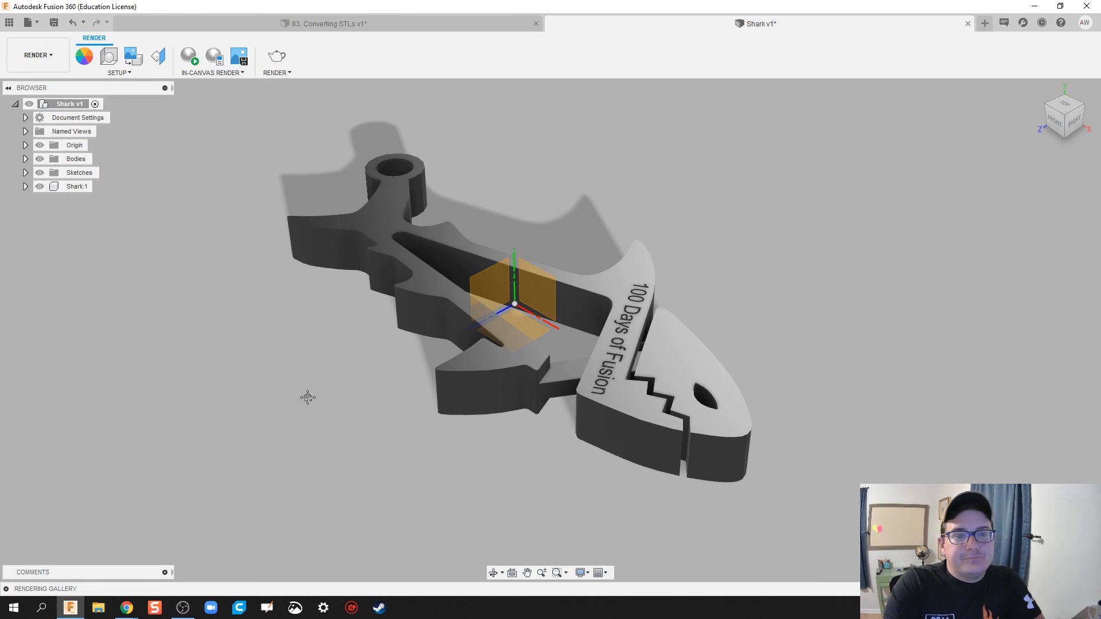
left_click(323, 23)
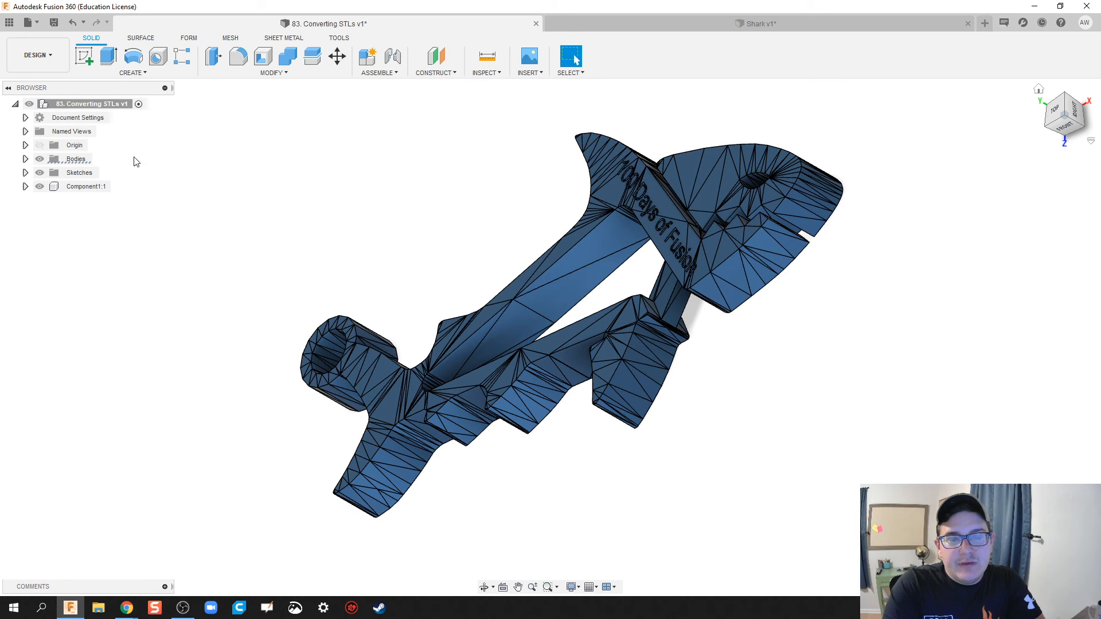